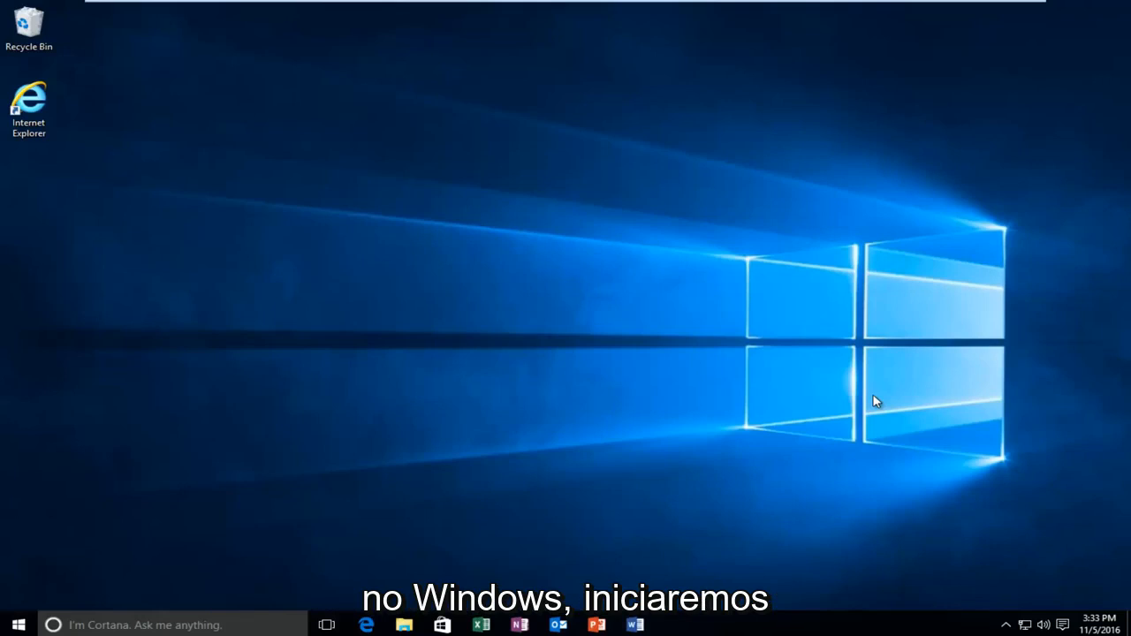
mouse_move(987, 388)
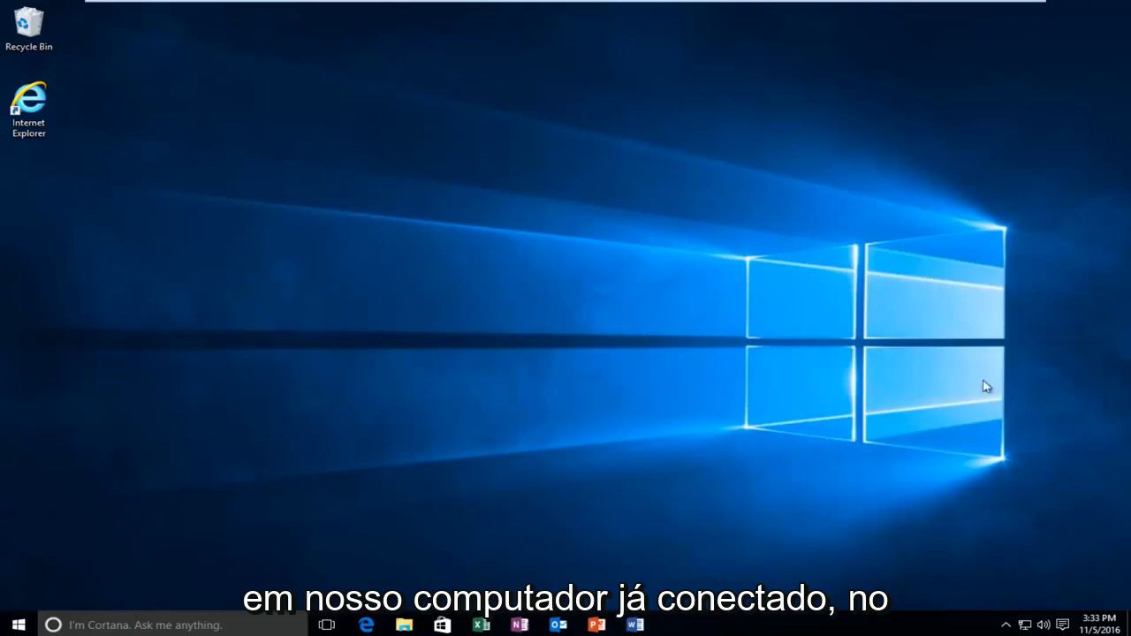
mouse_move(674, 323)
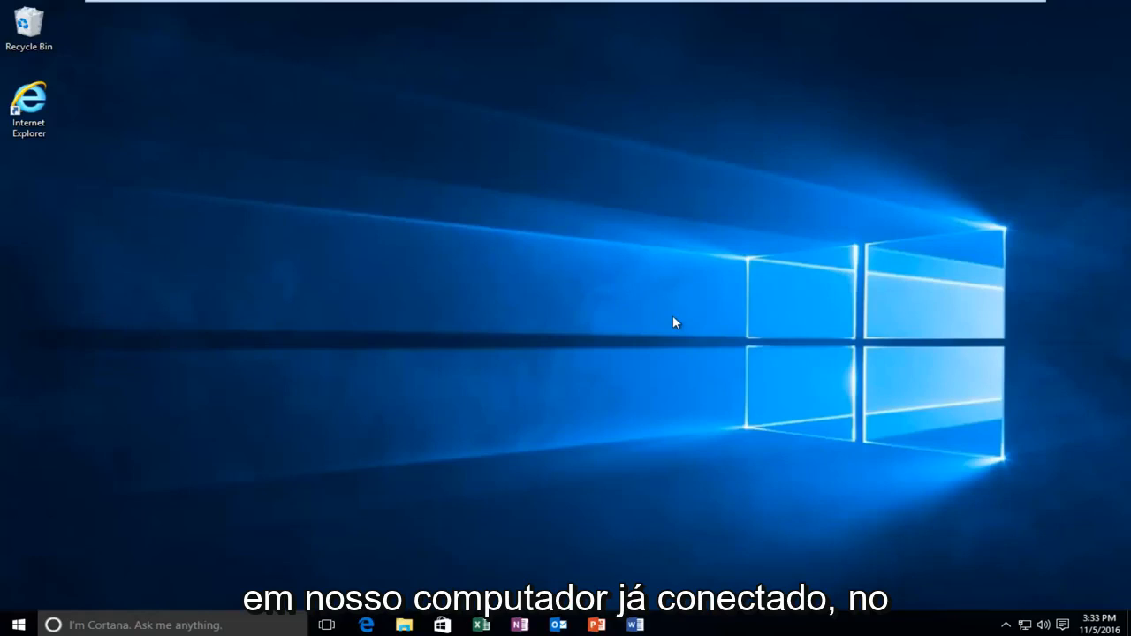
mouse_move(670, 320)
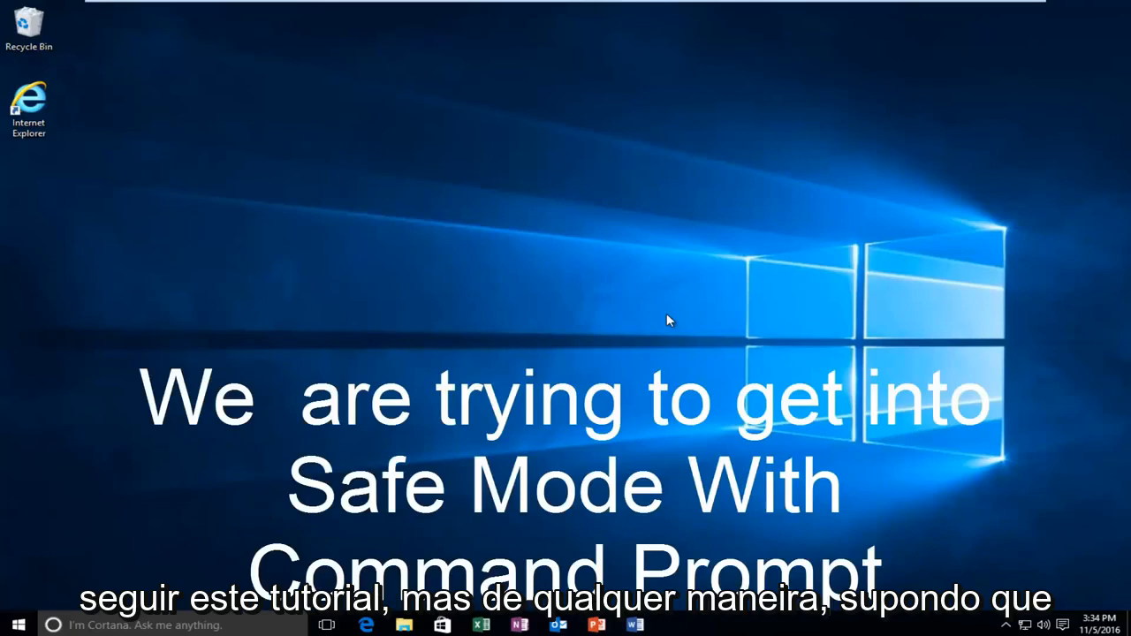
mouse_move(663, 290)
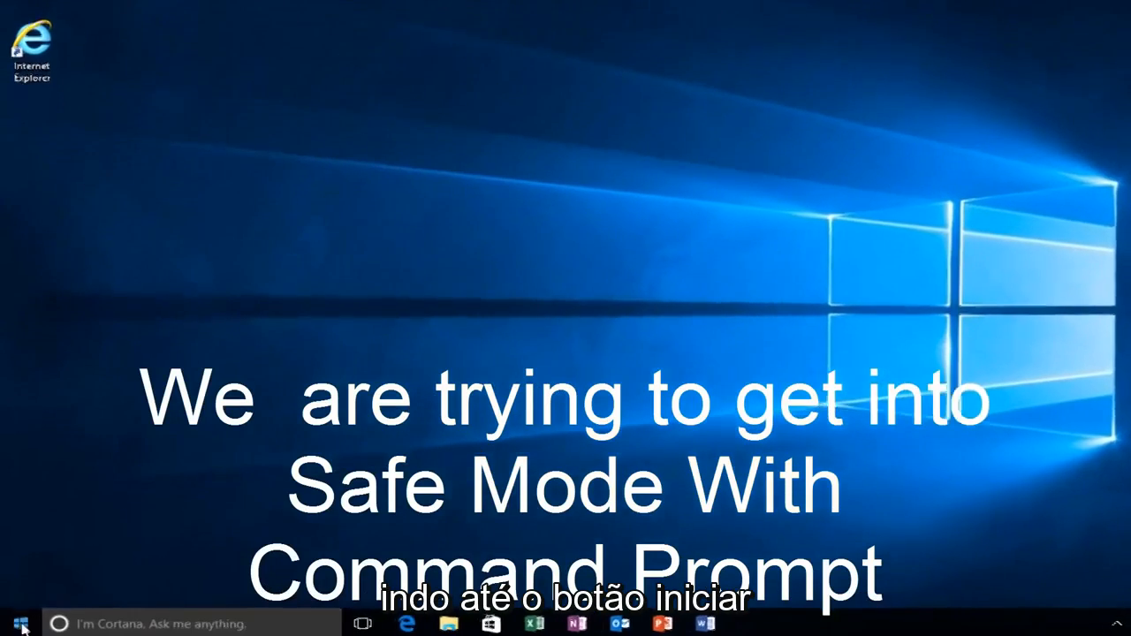
From the Start menu's power options, restart into the recovery environment
click(18, 623)
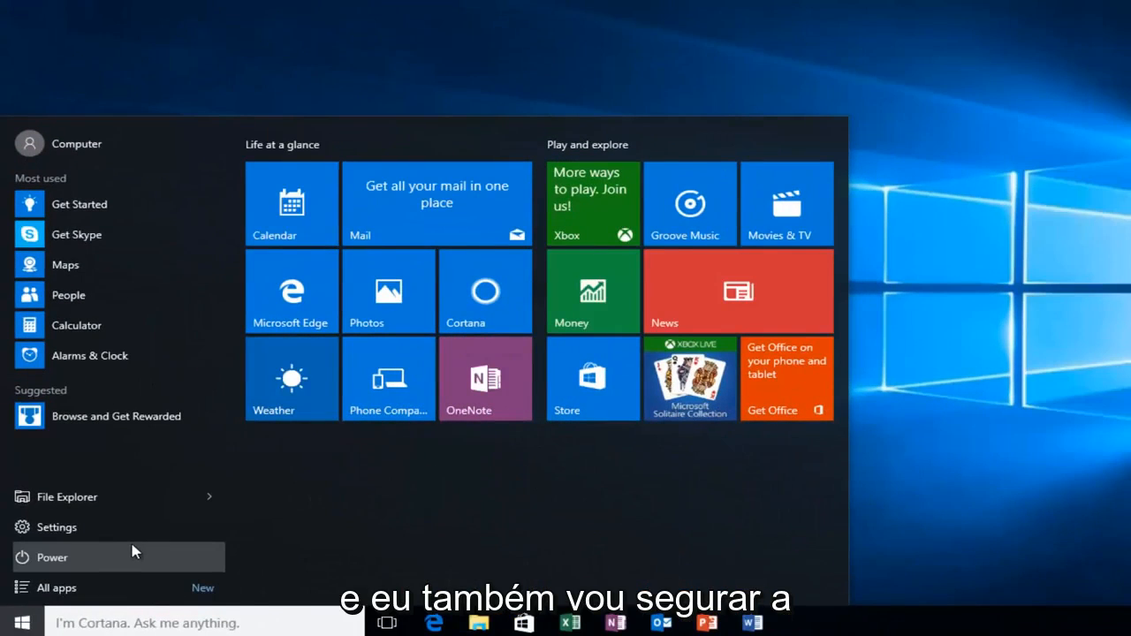
click(51, 557)
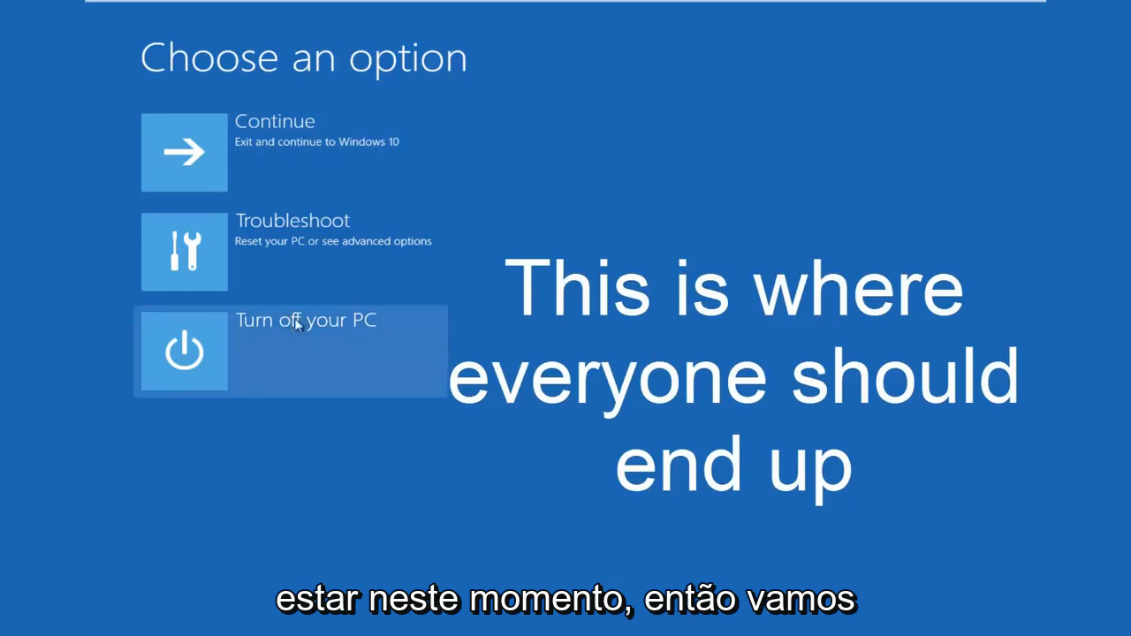
Go through Troubleshoot and Advanced options to launch Command Prompt
click(292, 252)
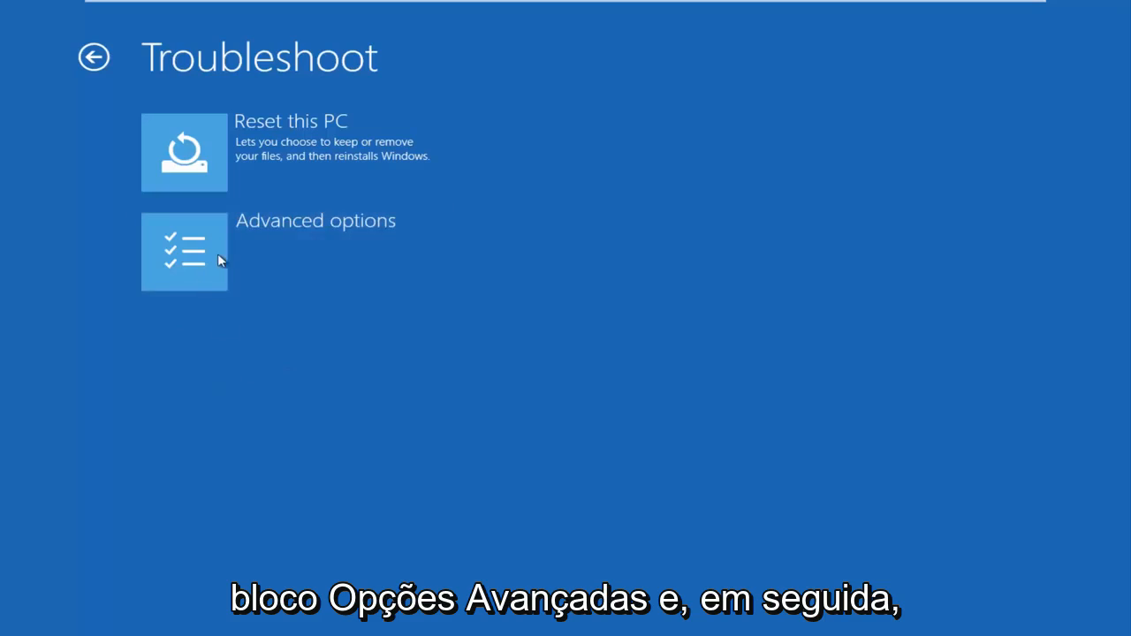
click(184, 252)
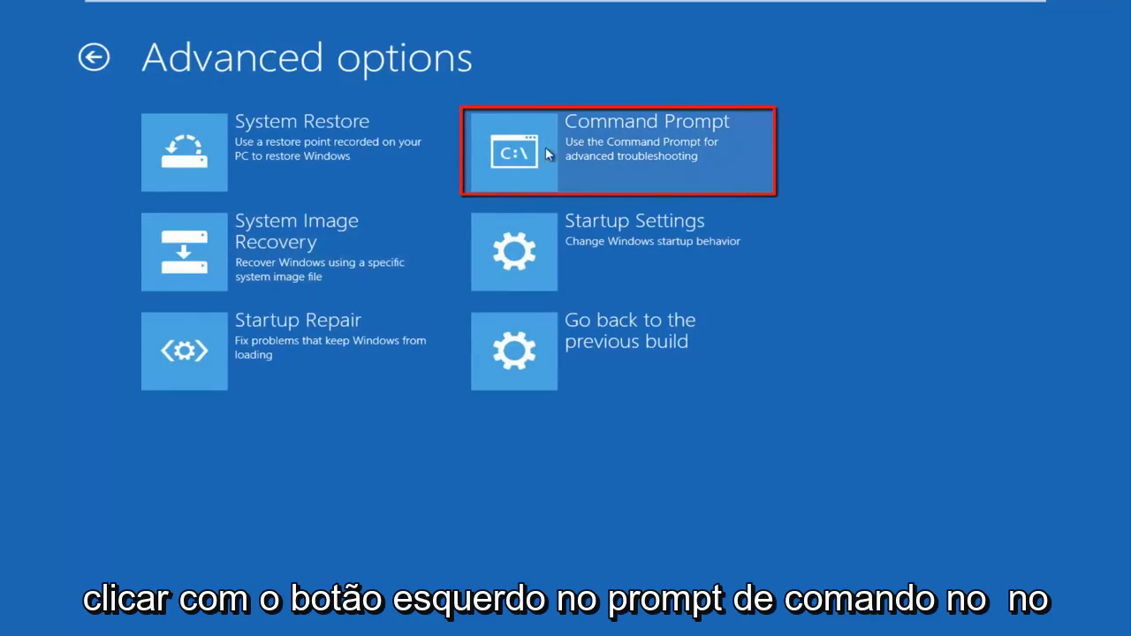
click(618, 151)
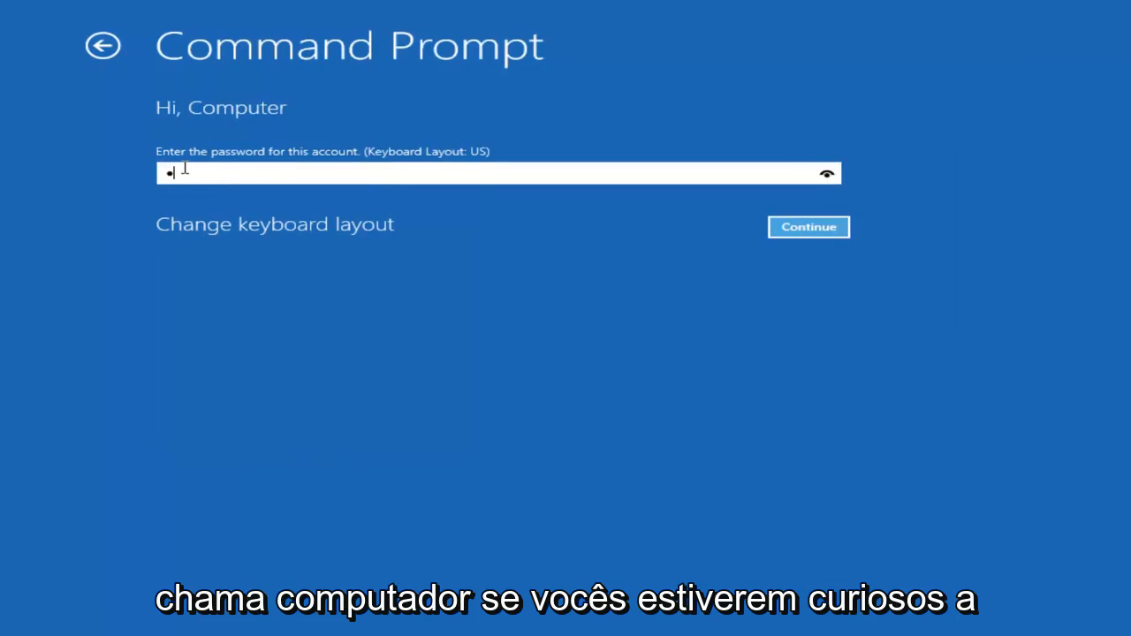
Enter the Computer account password and continue to the administrator prompt
text(password)
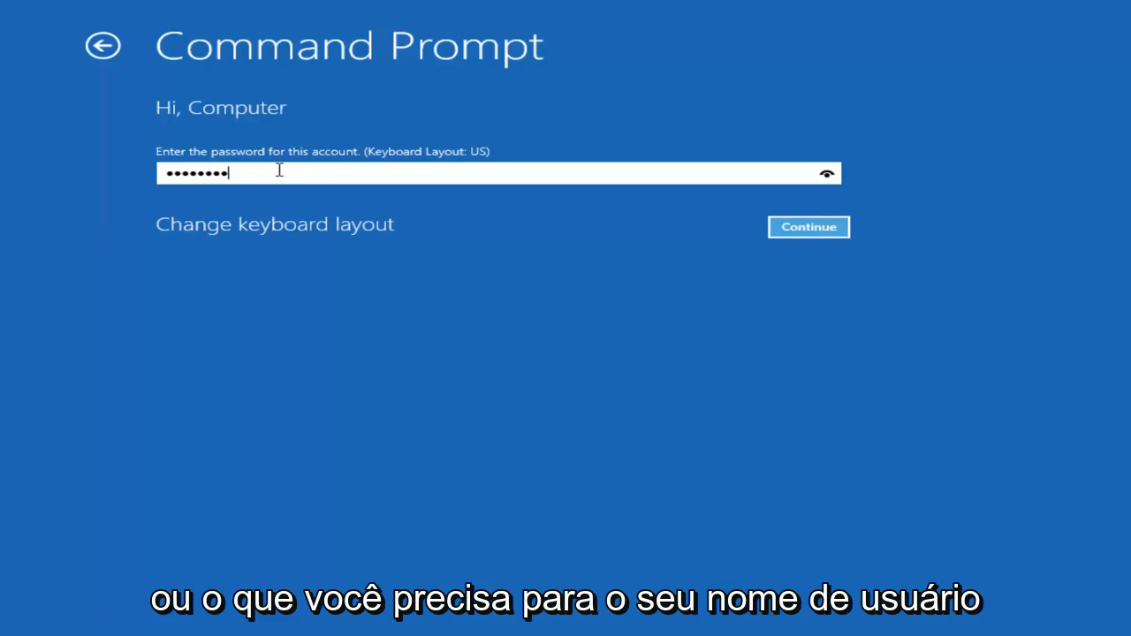
click(807, 227)
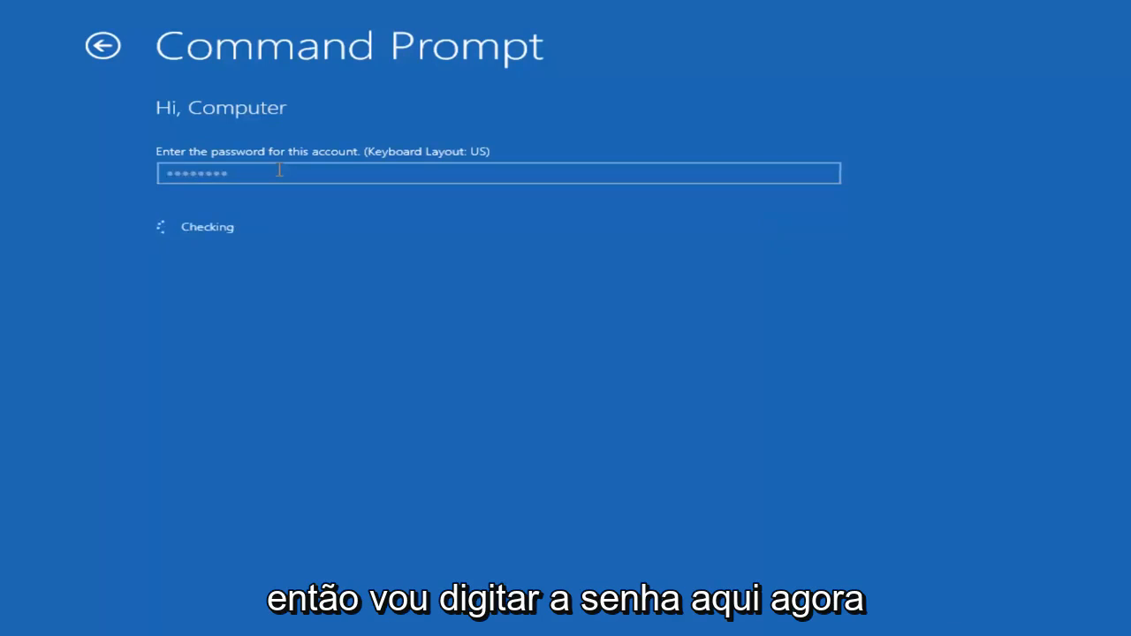
key(enter)
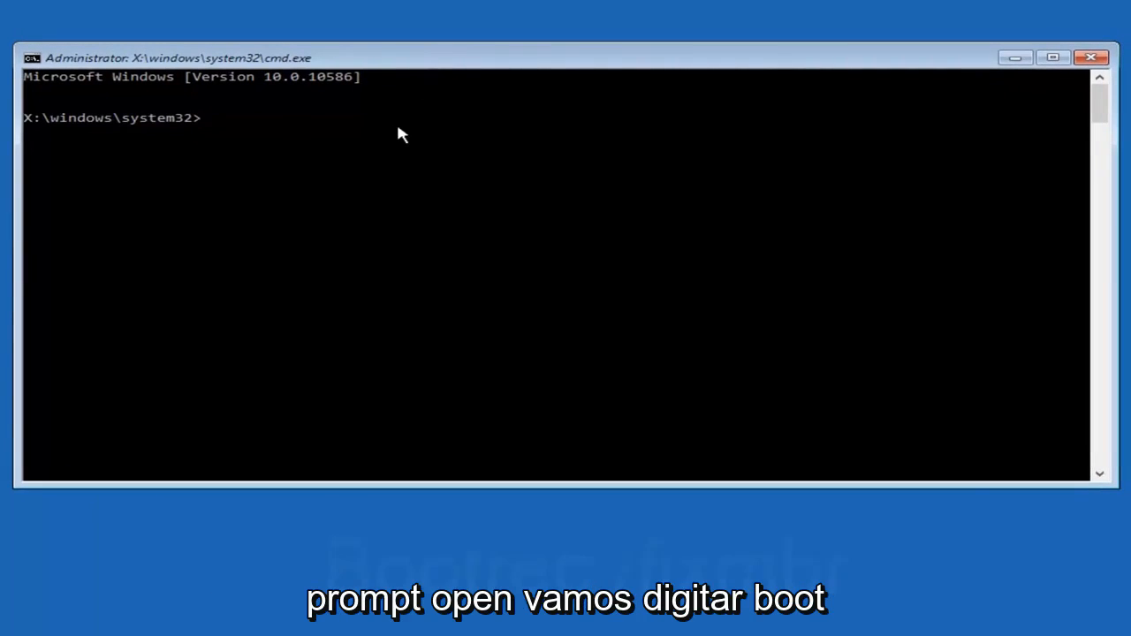
Run Bootrec /fixmbr to repair the master boot record
text(B)
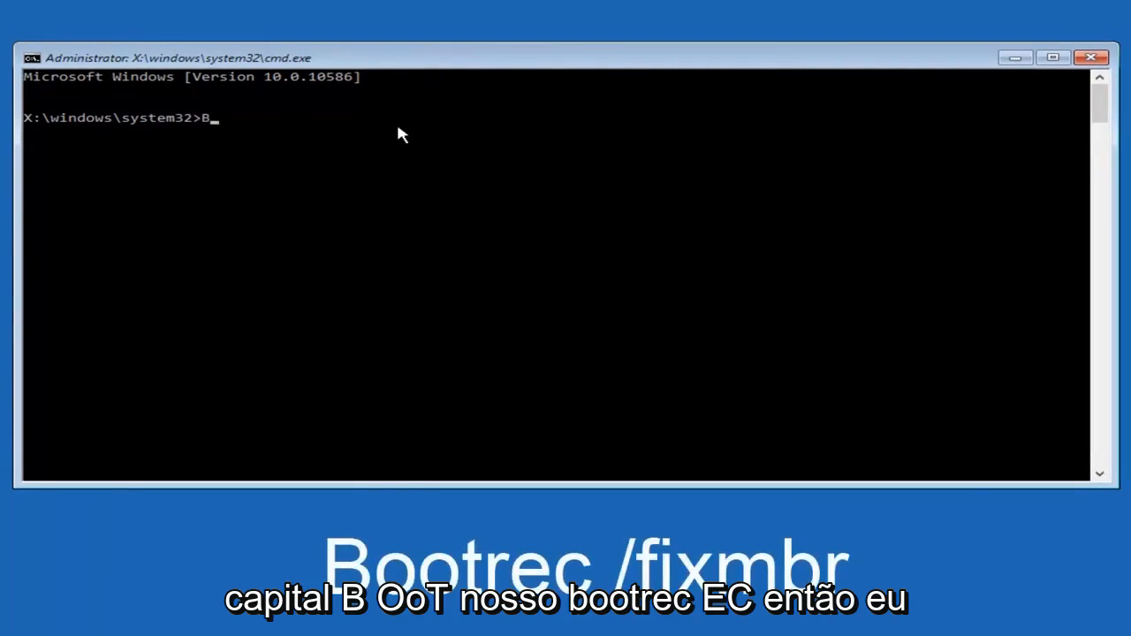
text(ootr)
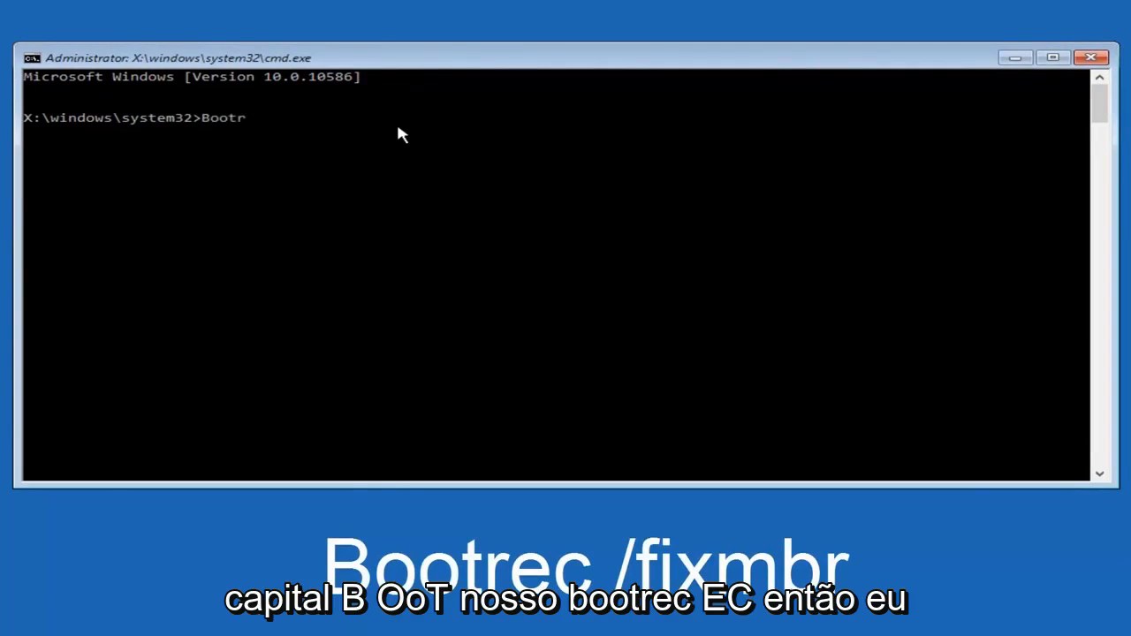
text(ec)
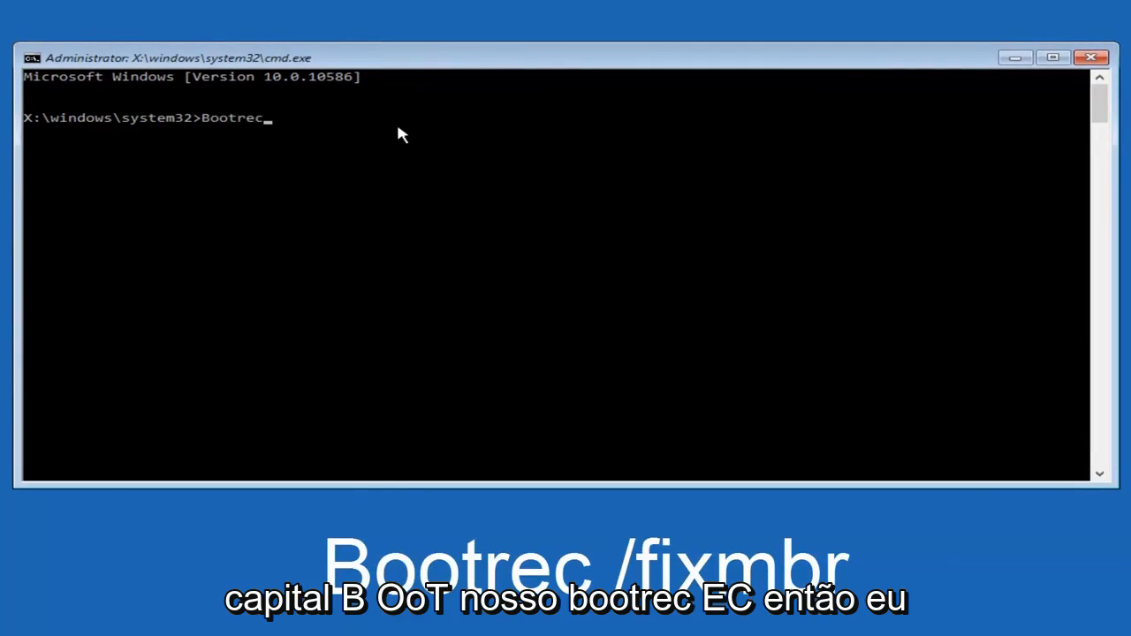
text(/)
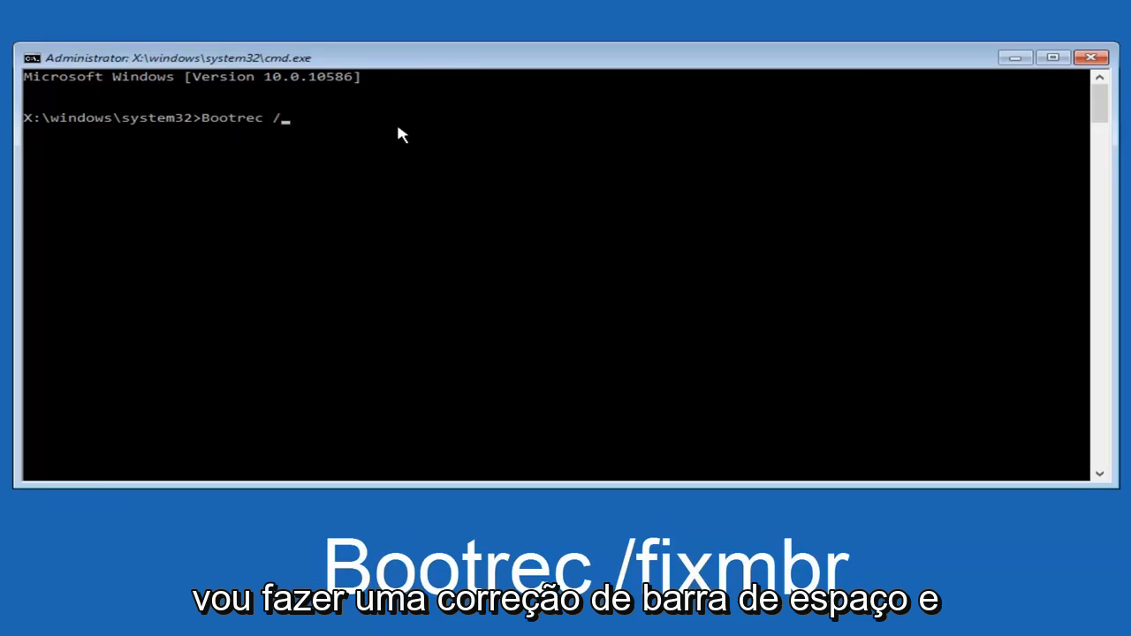
text(fix)
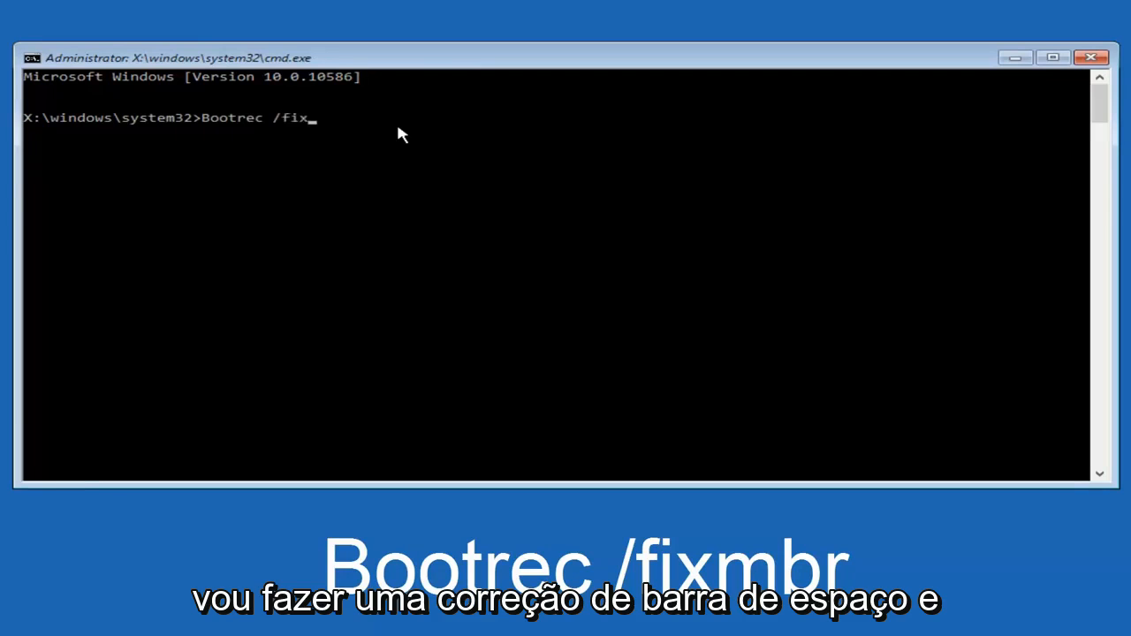
text(mbr)
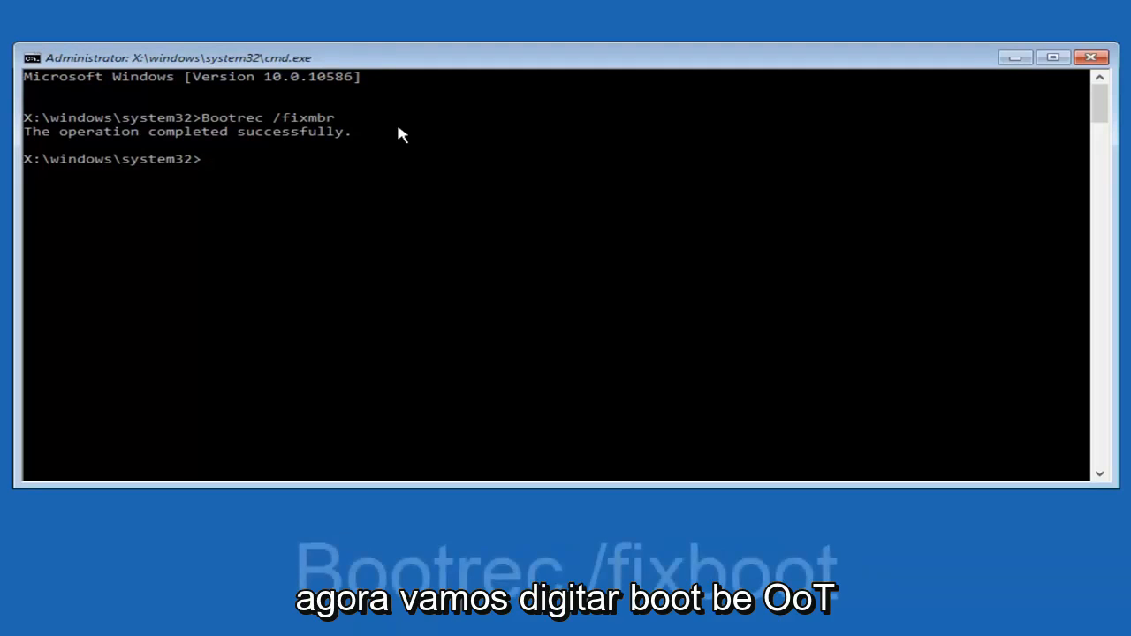
Run Bootrec /fixboot to repair the boot sector
text(B)
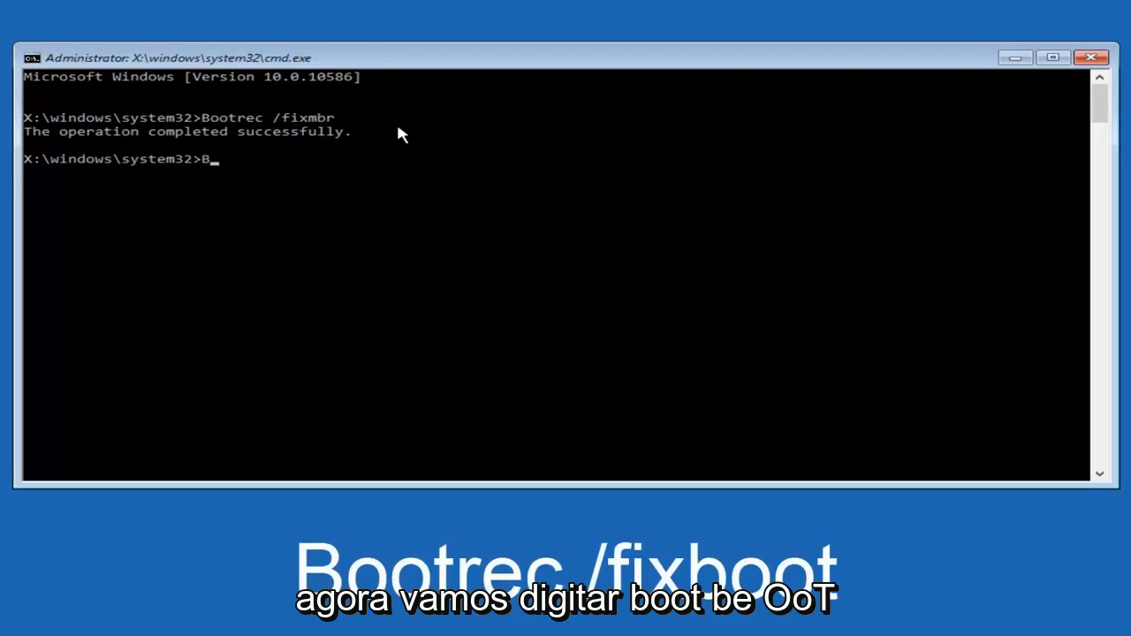
text(ootrec /)
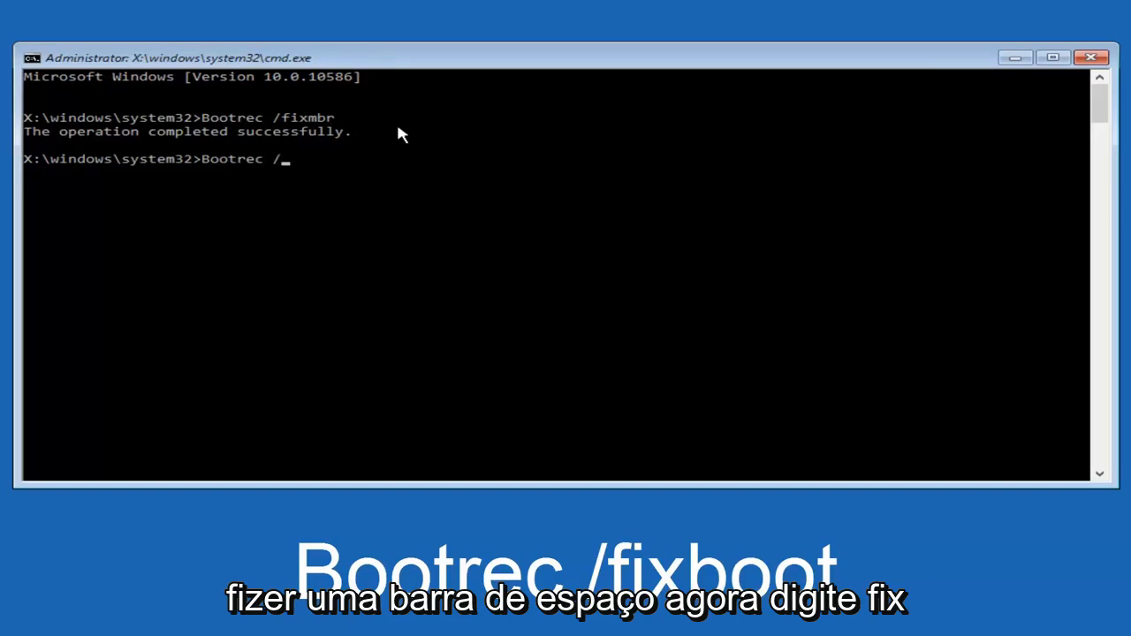
text(f)
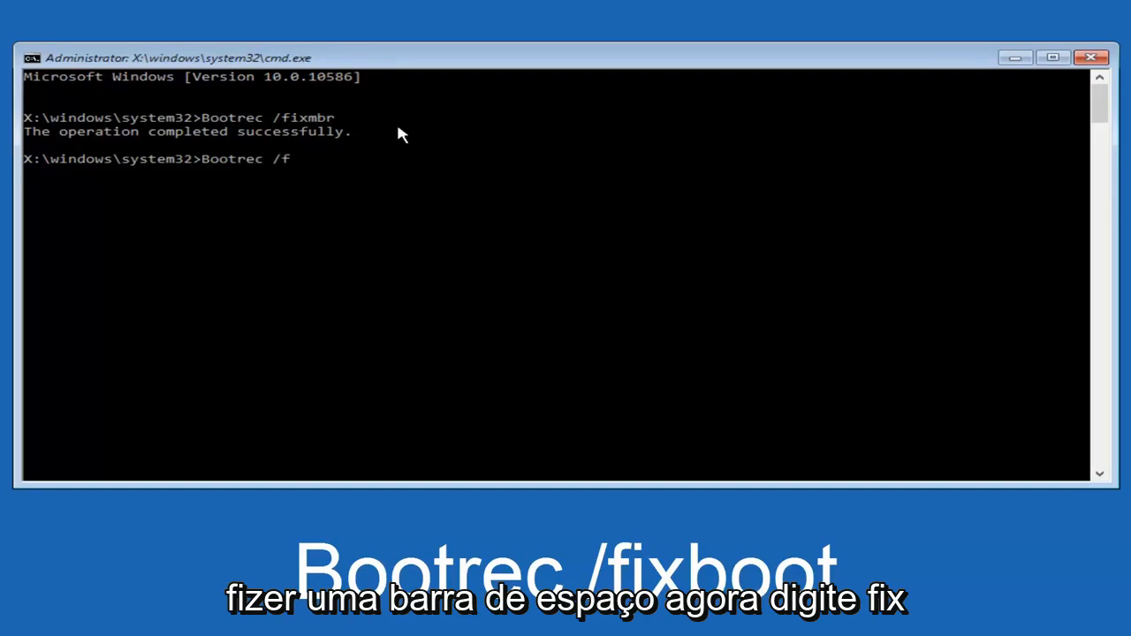
text(ixboot)
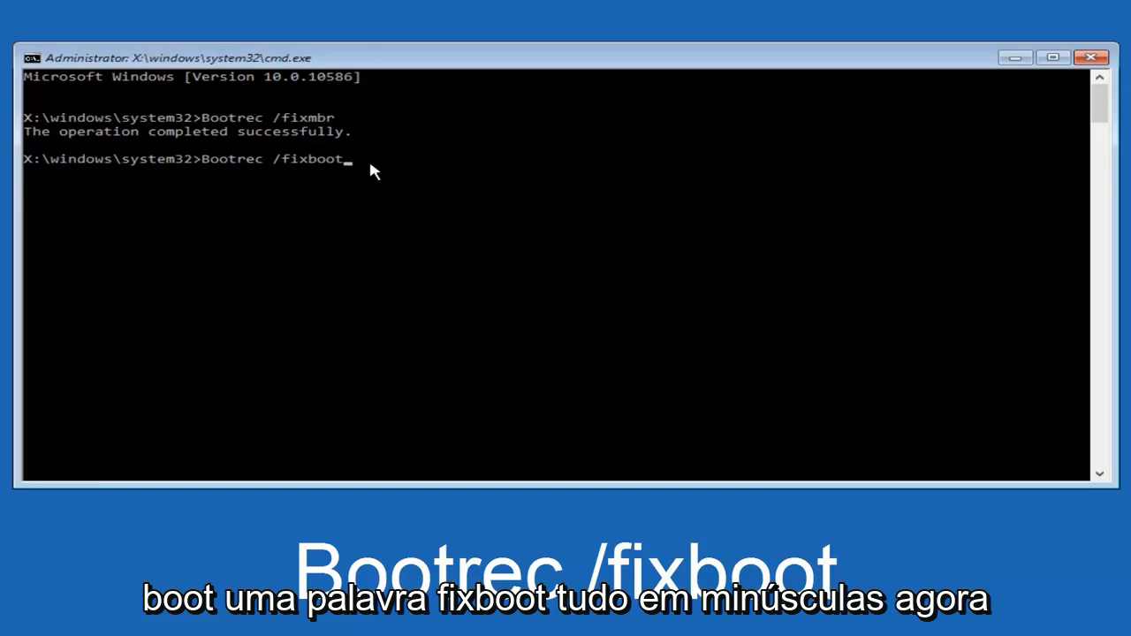
key(enter)
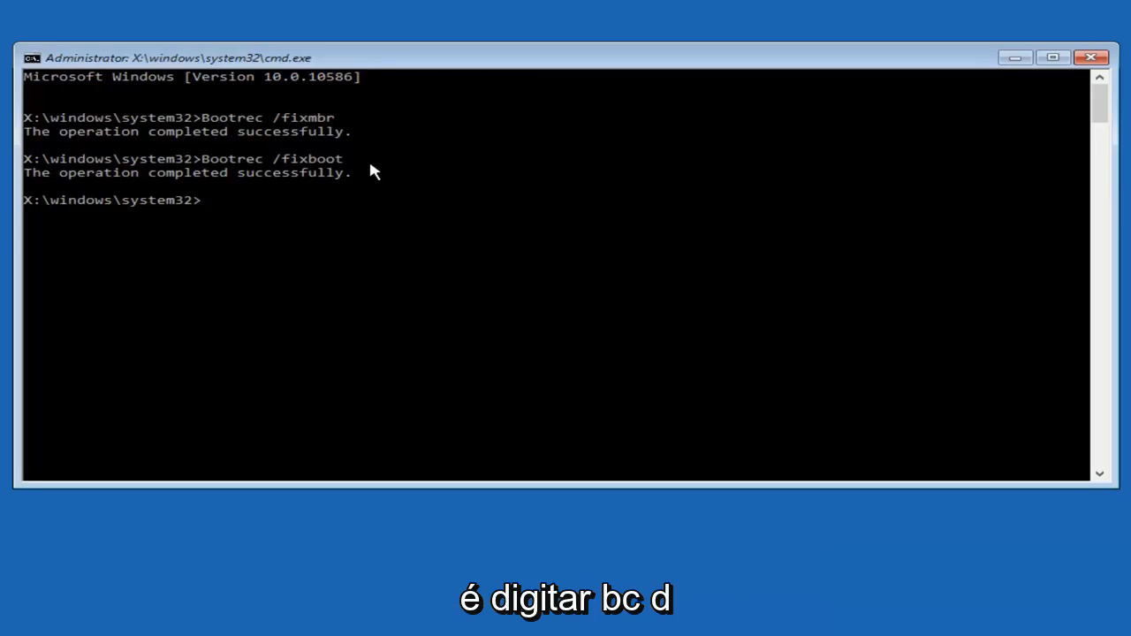
Run bcdedit /export c:\bcdbackup to back up the boot configuration
text(bc)
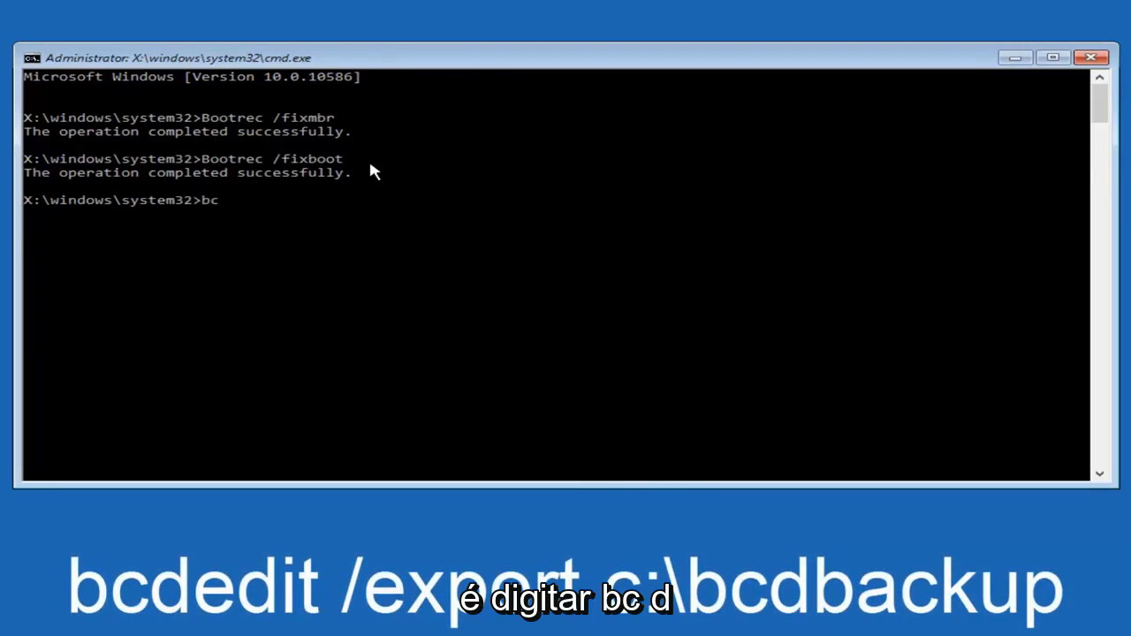
text(d)
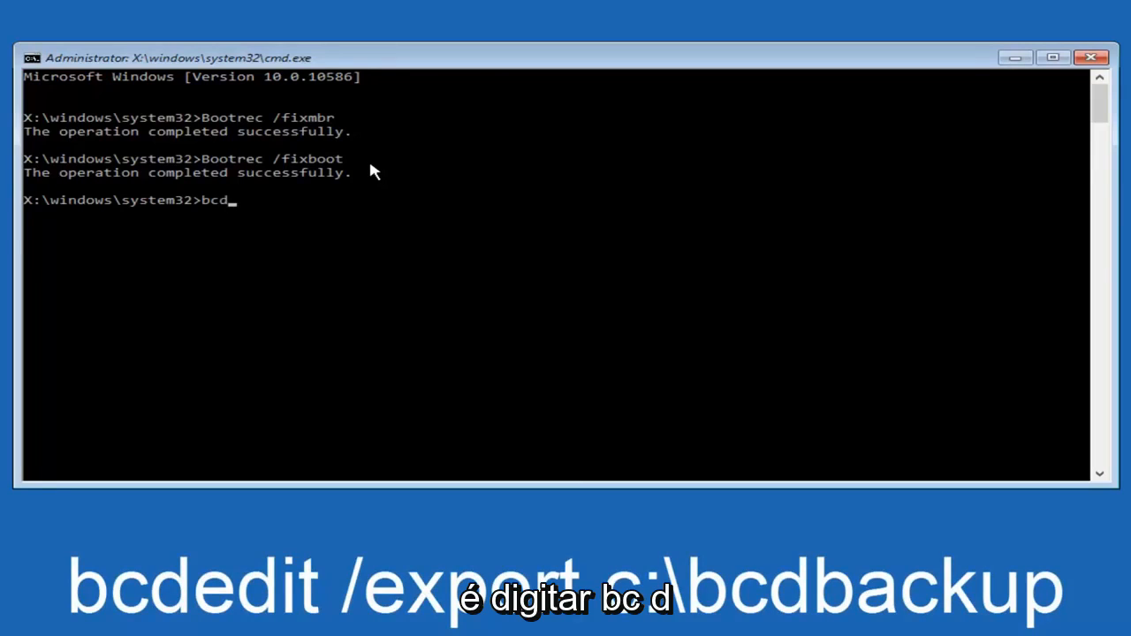
text(e)
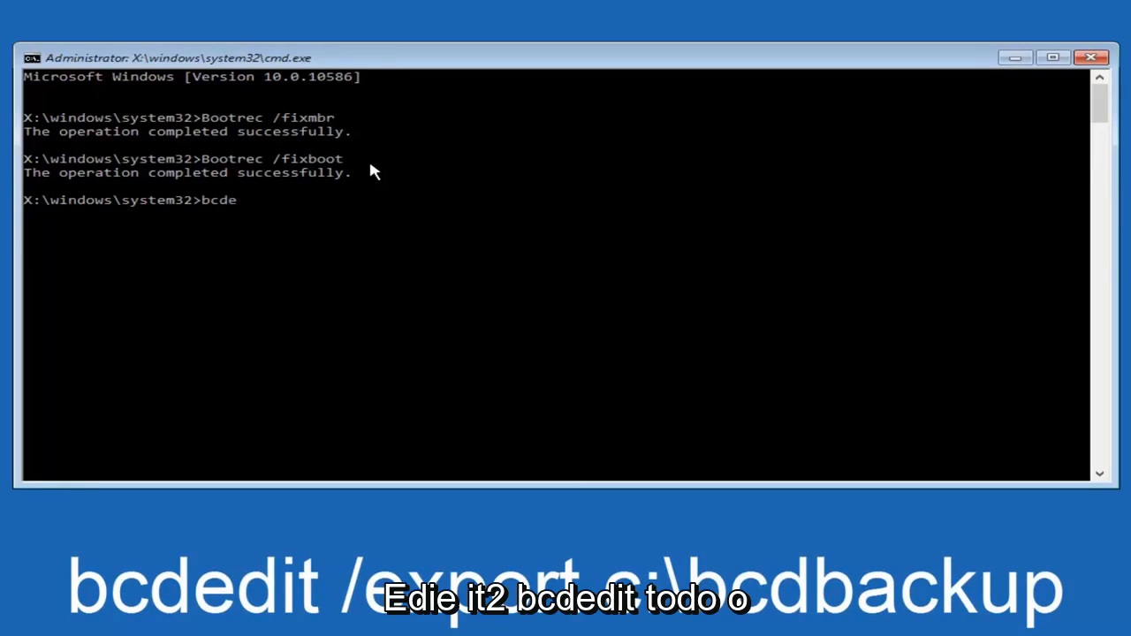
text(dit)
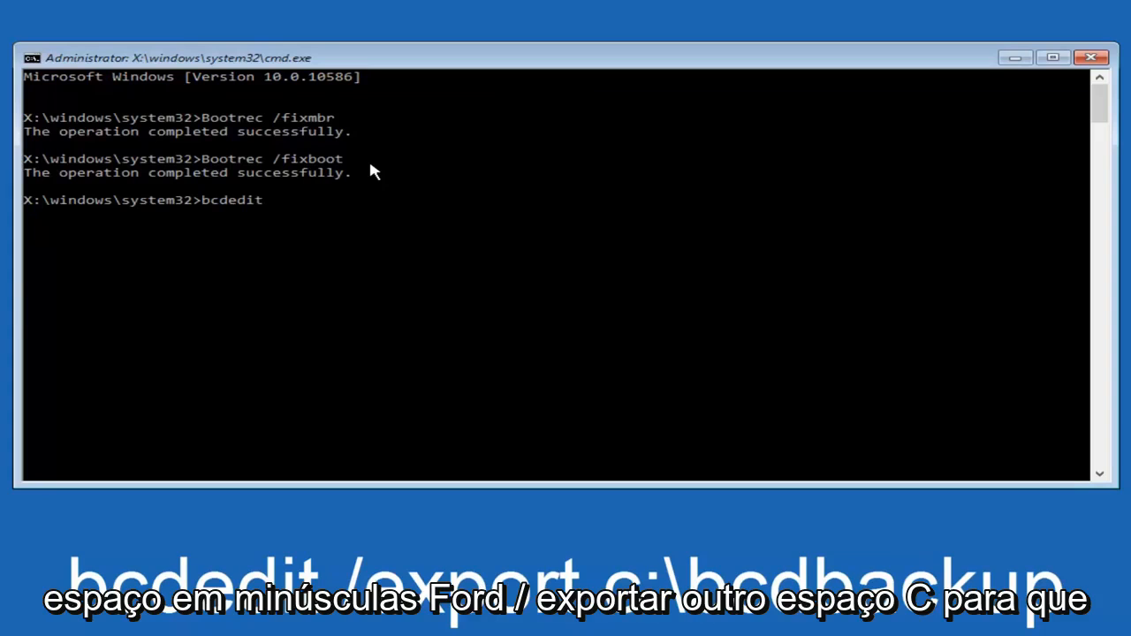
text(/)
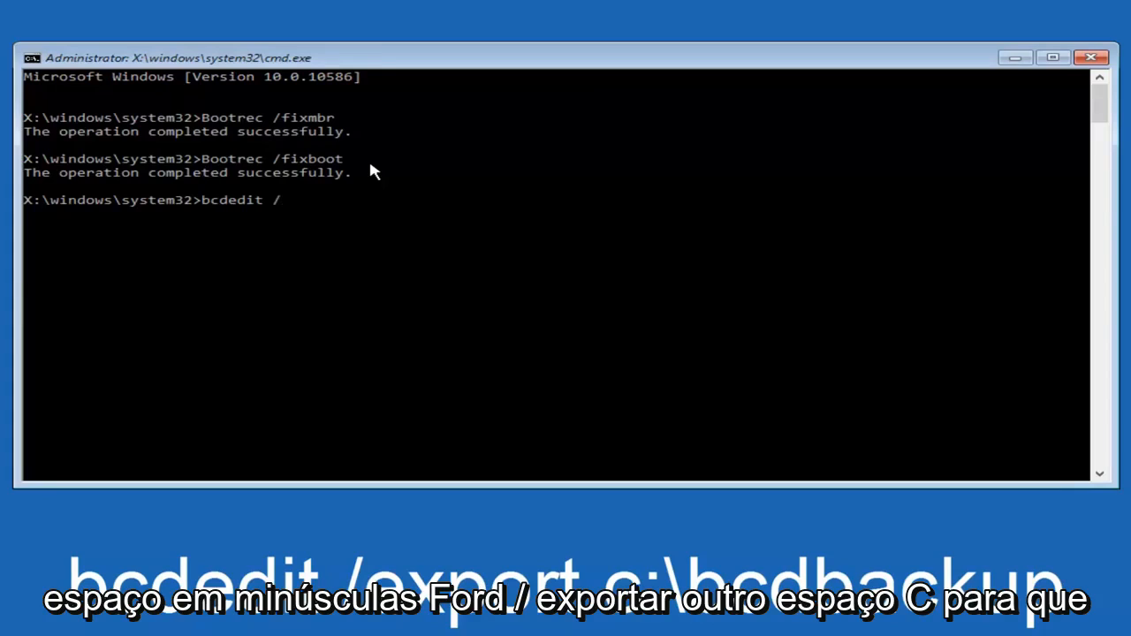
text(export)
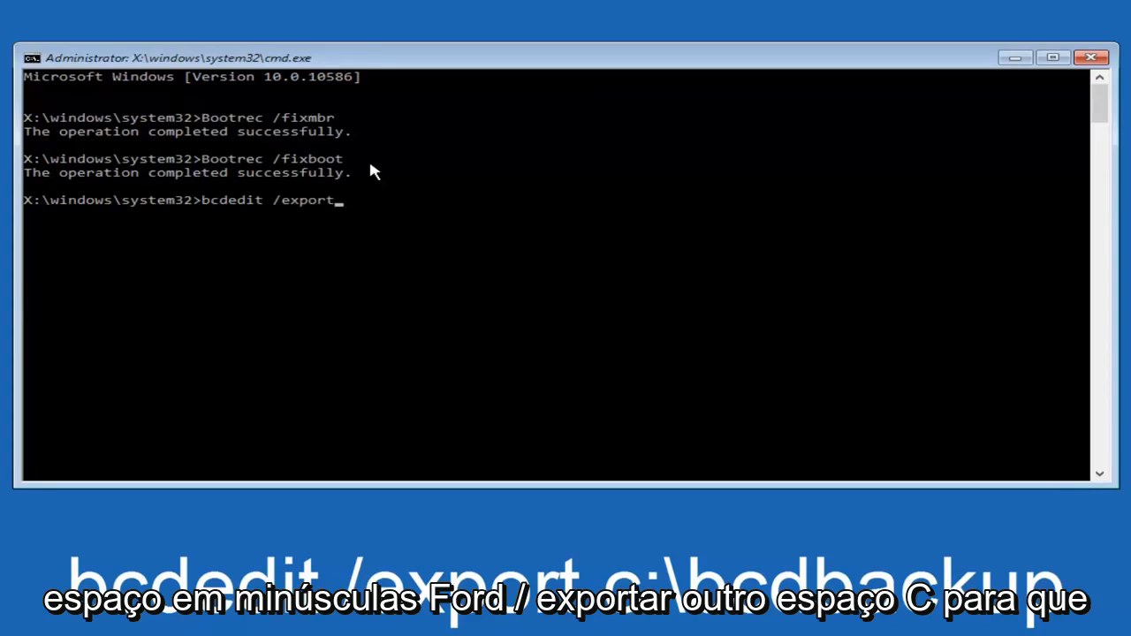
text(c)
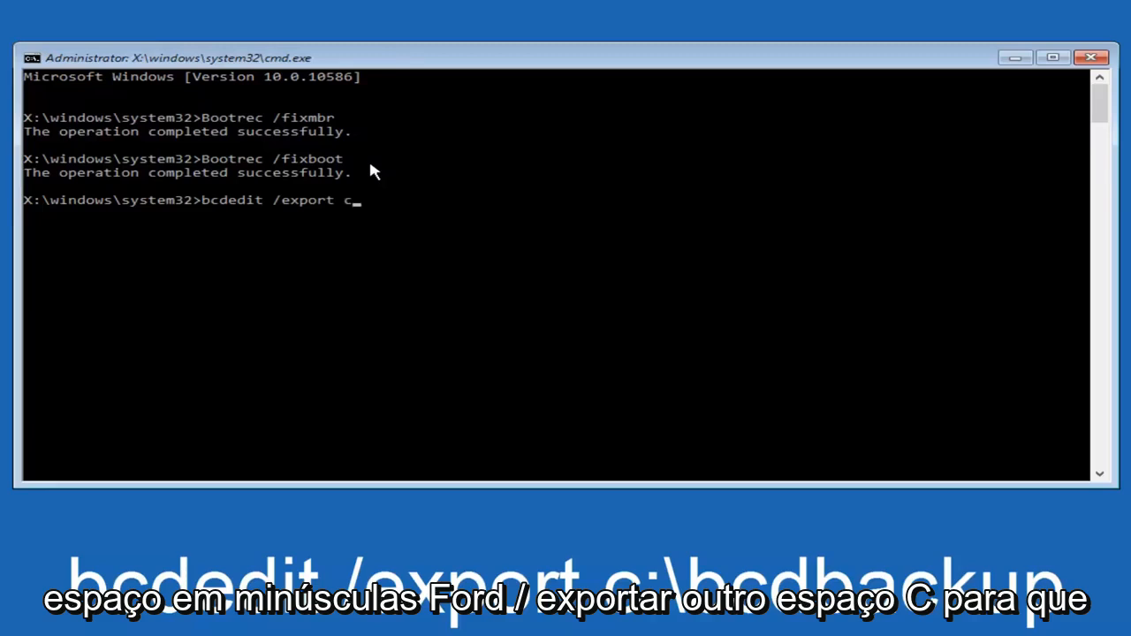
text(:)
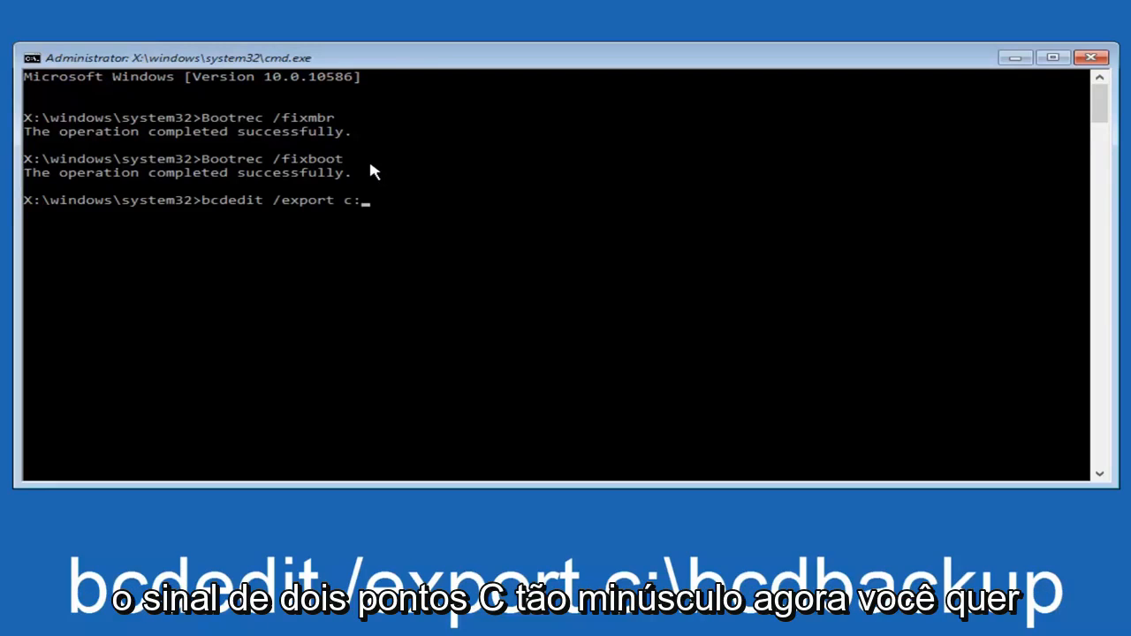
text(\)
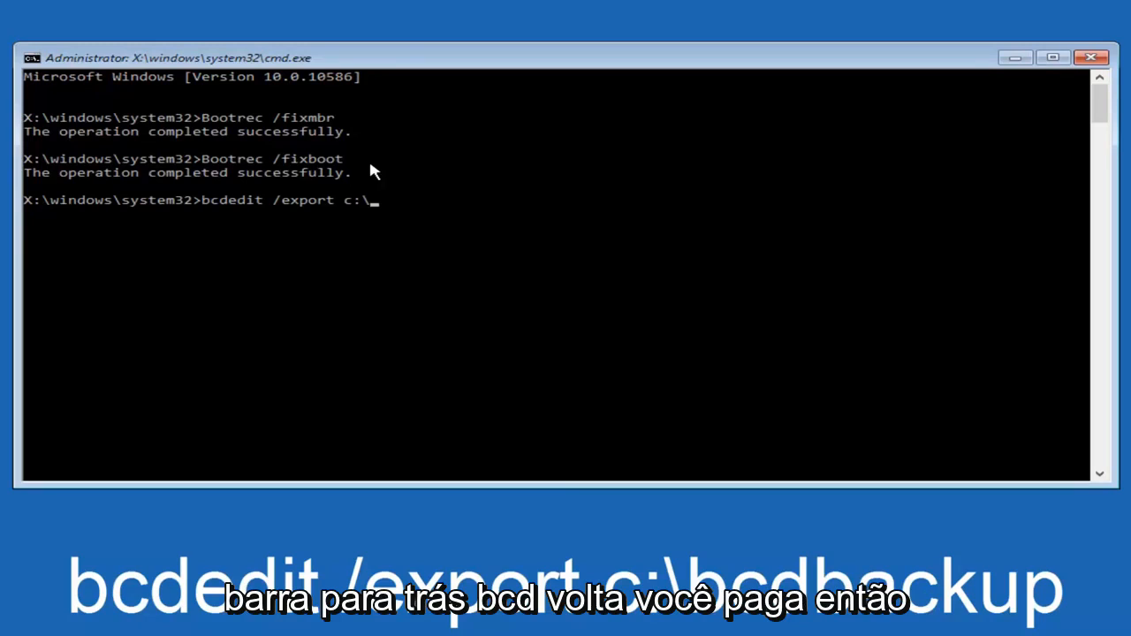
text(bcd)
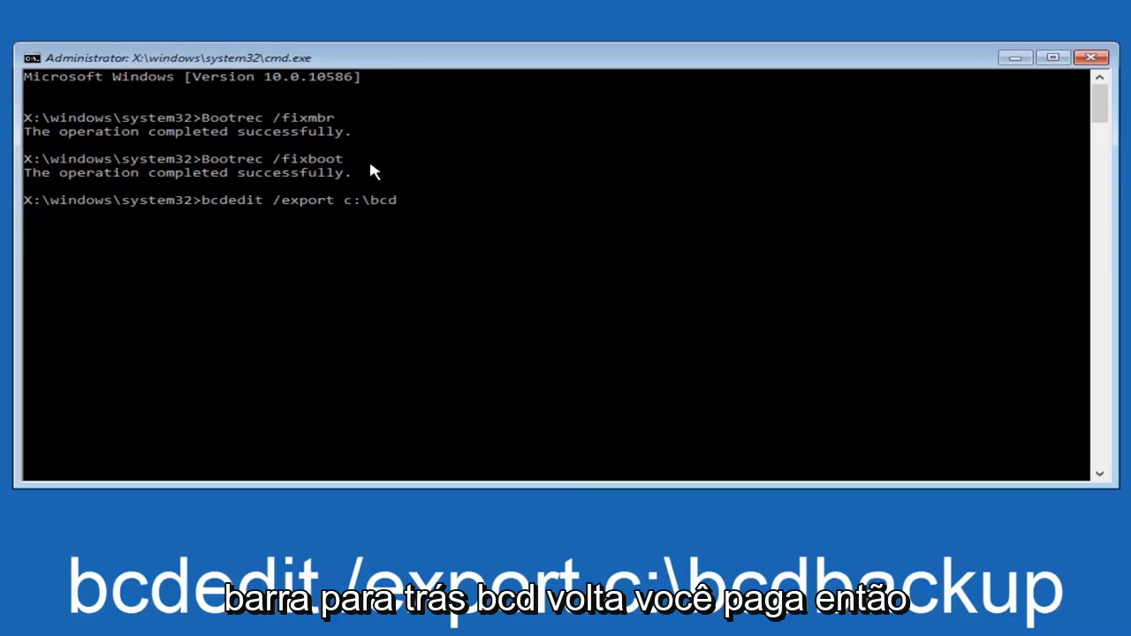
text(back)
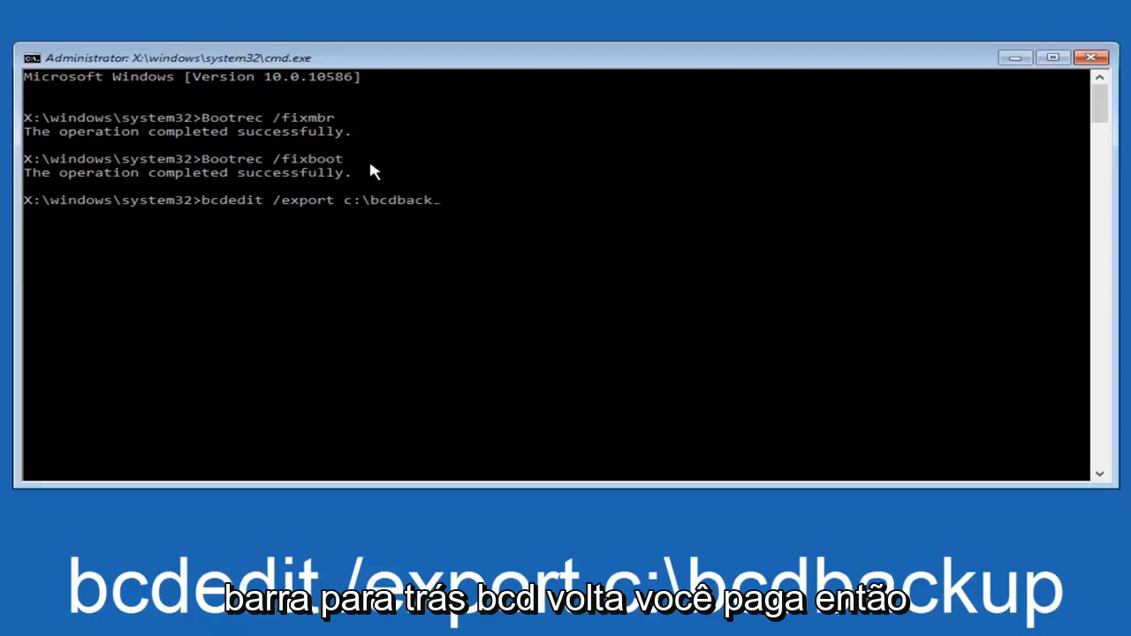
text(up)
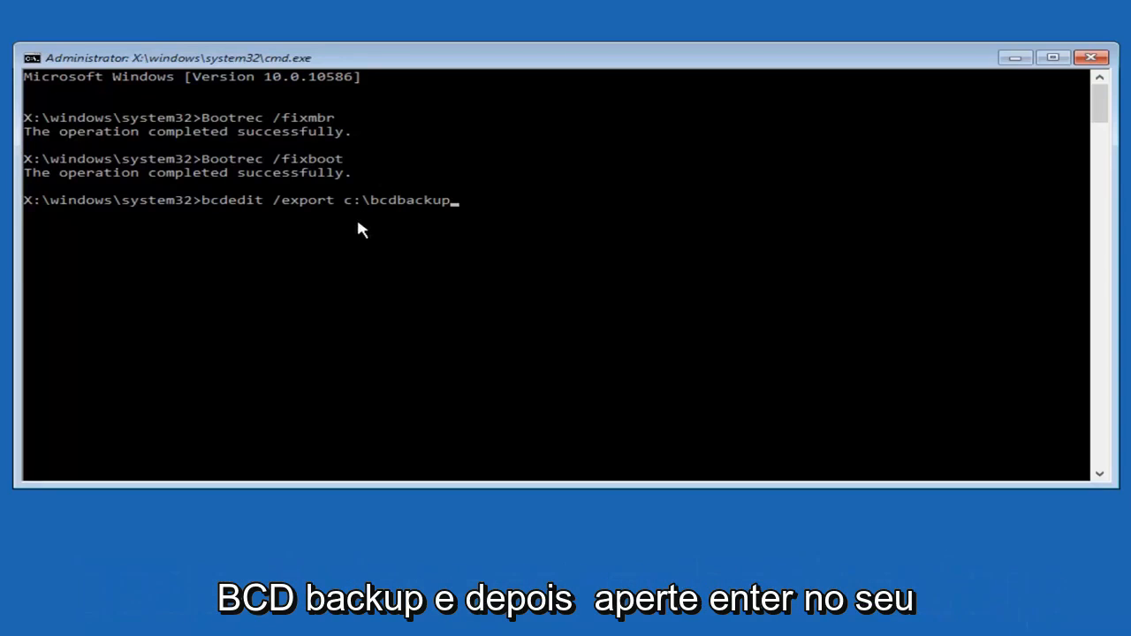
mouse_move(502, 218)
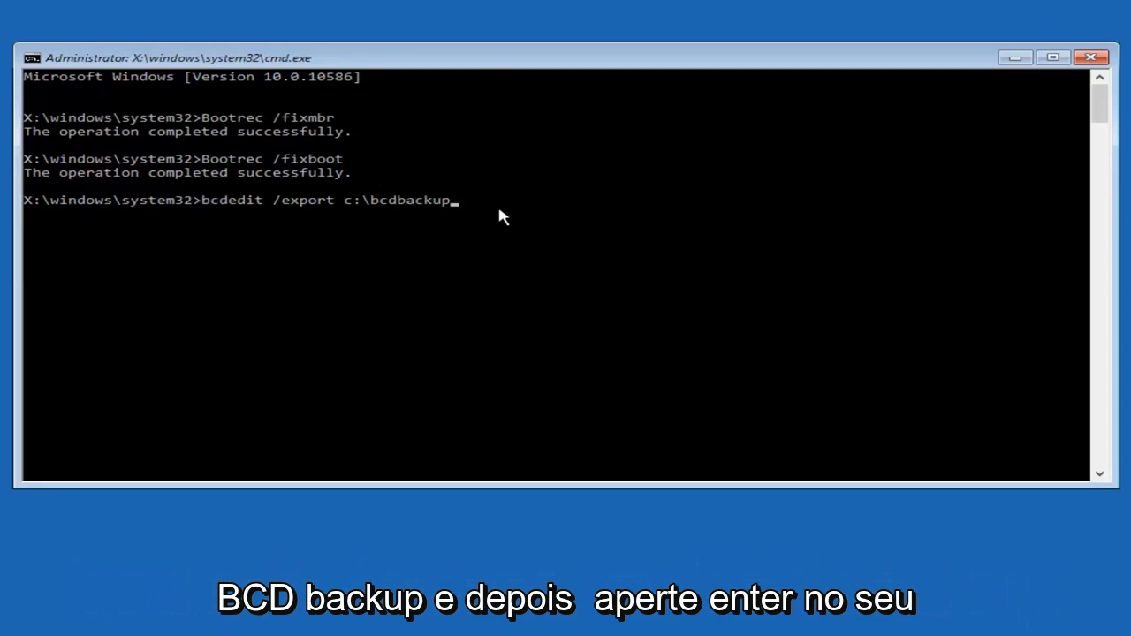
key(enter)
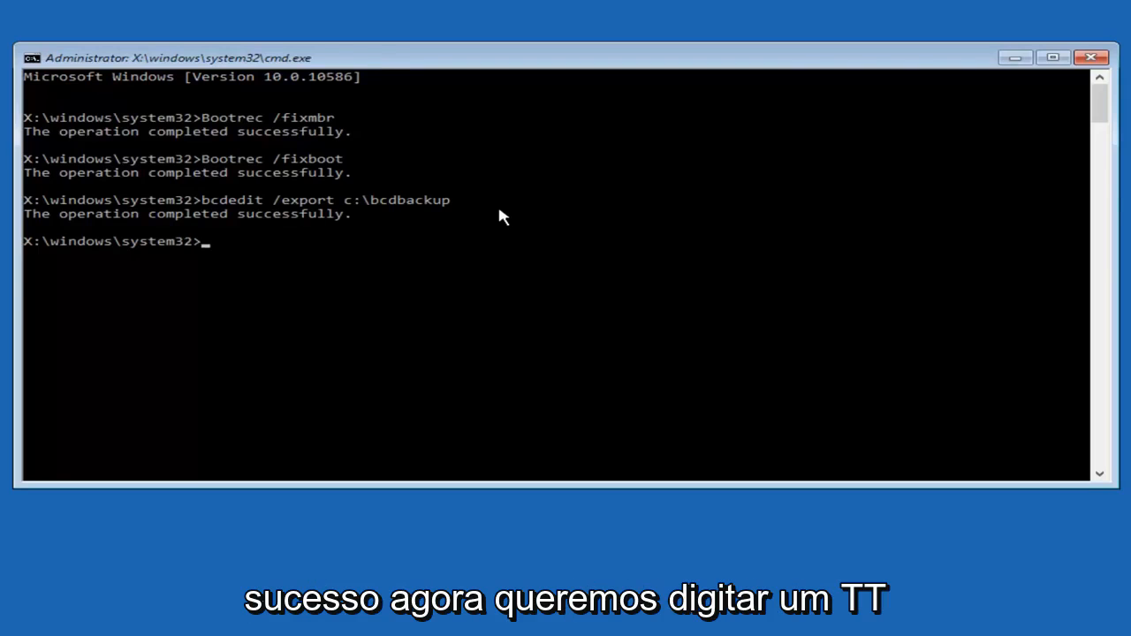
Run attrib c:\boot\bcd -h -r -s to clear the file's hidden, read-only and system attributes
text(attri)
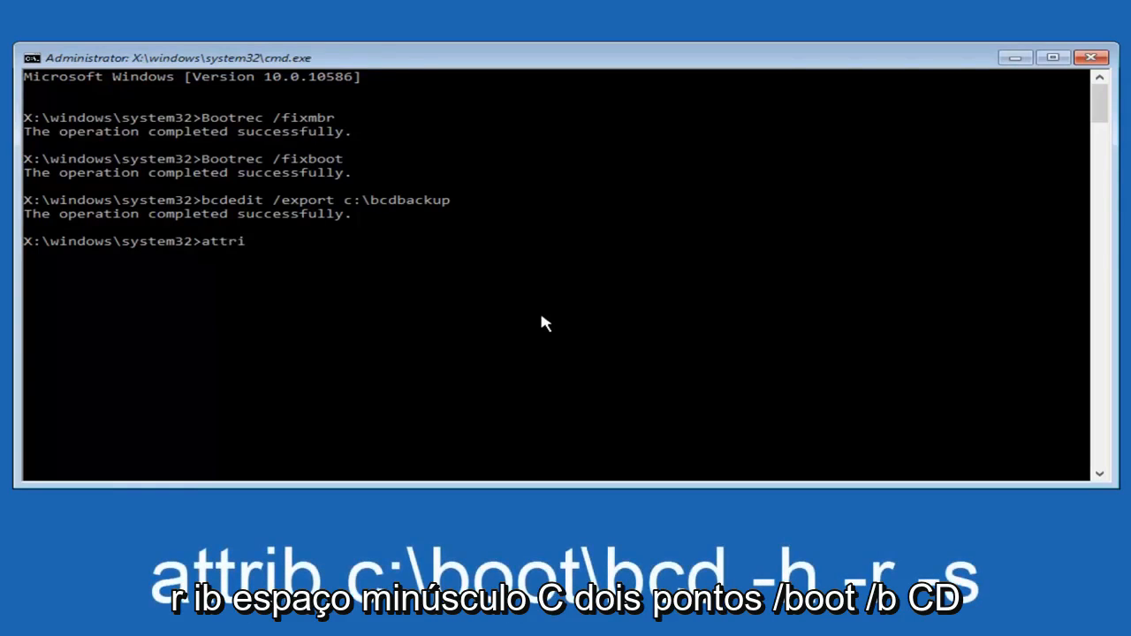
text(b)
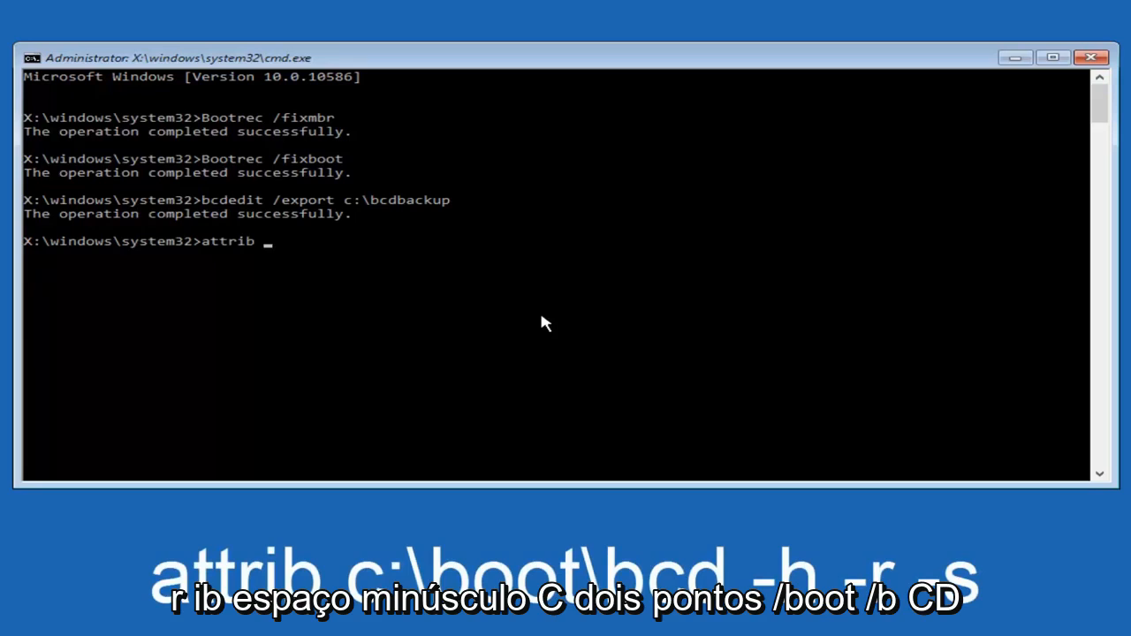
text(c)
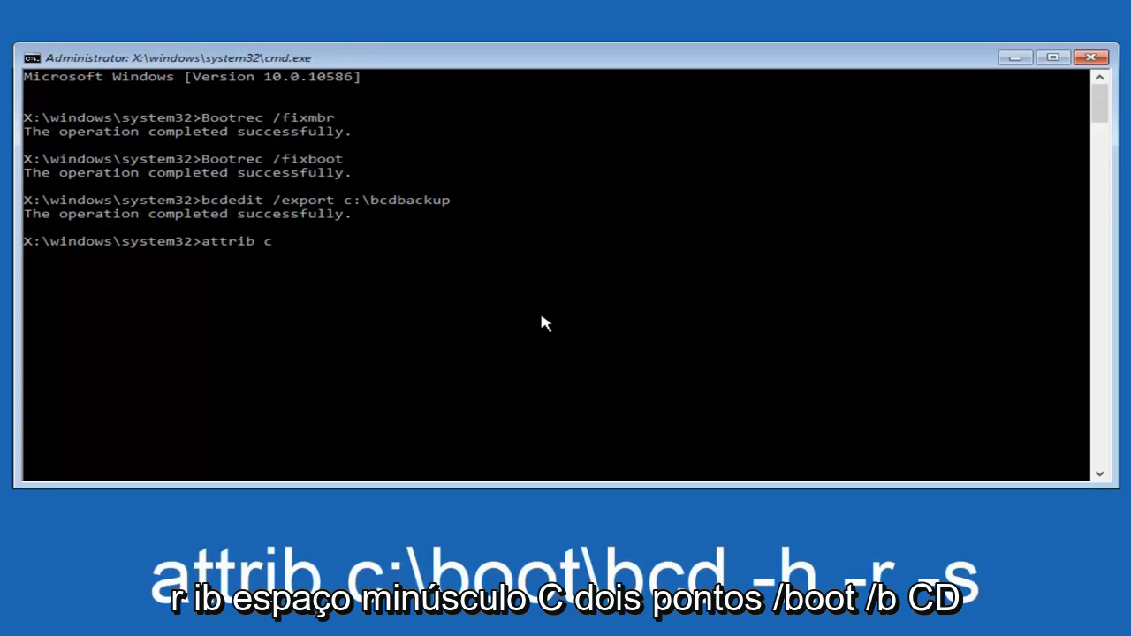
text(:)
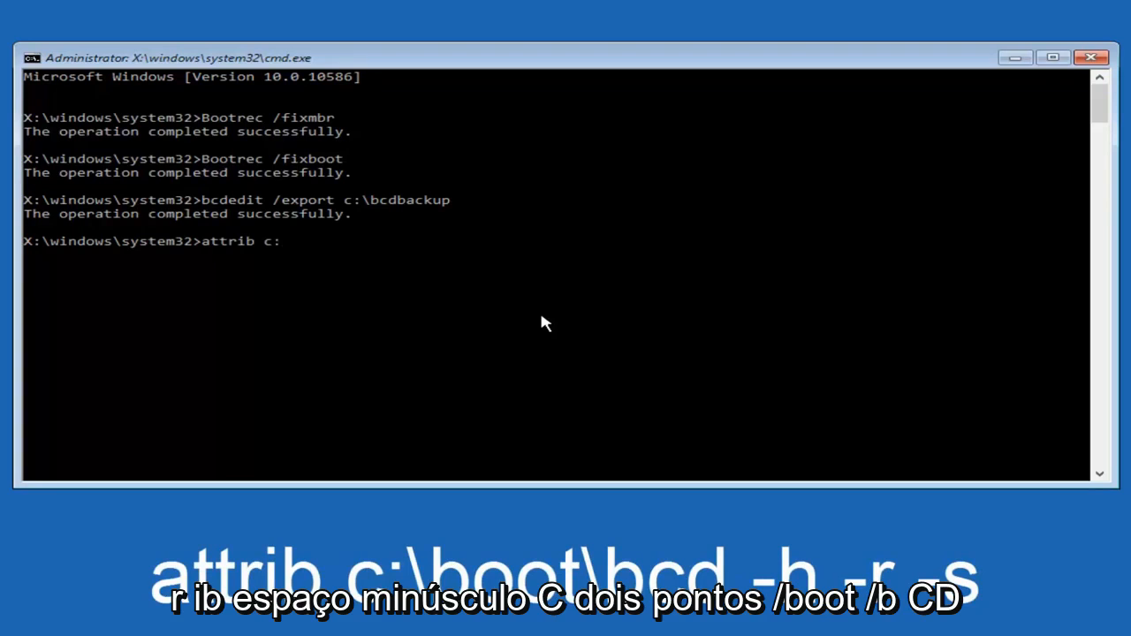
text(\boot)
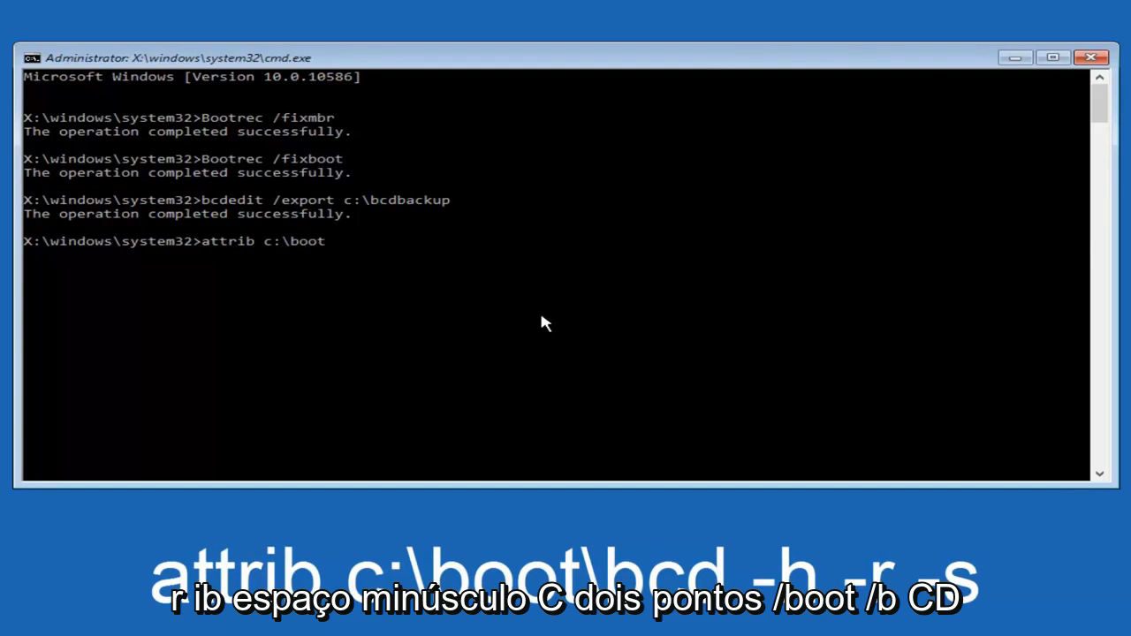
text(\)
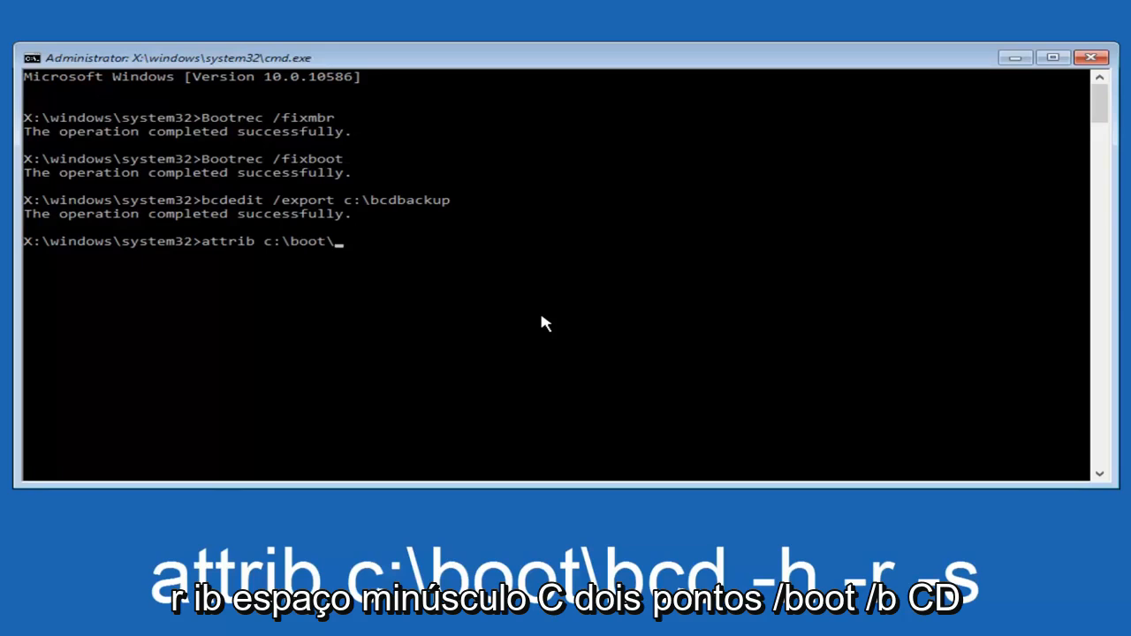
text(bcd)
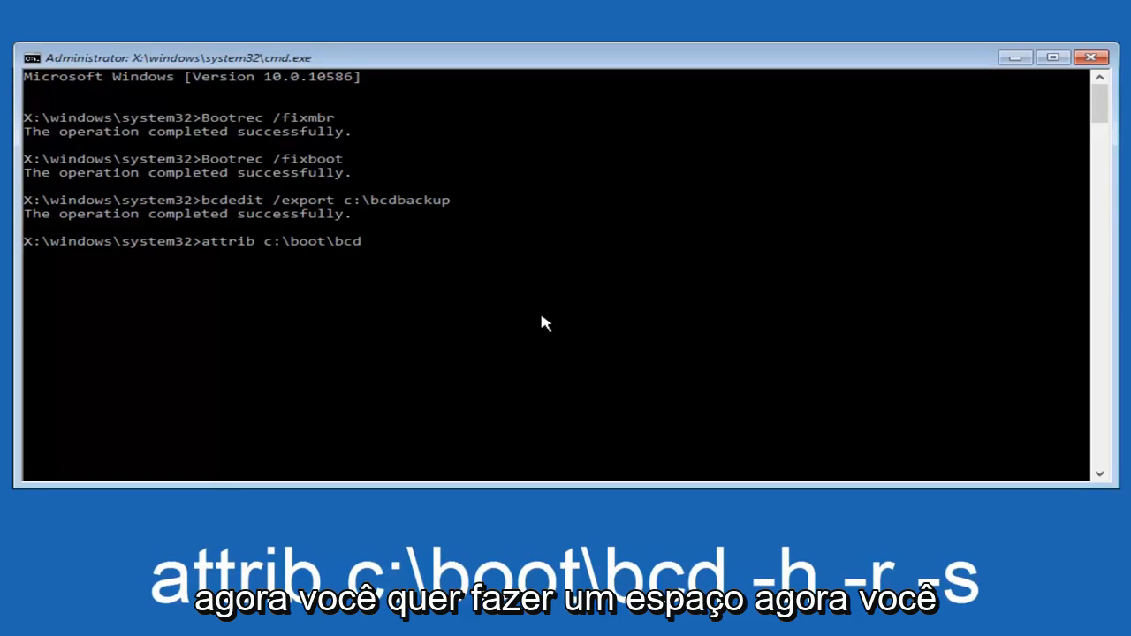
text(-)
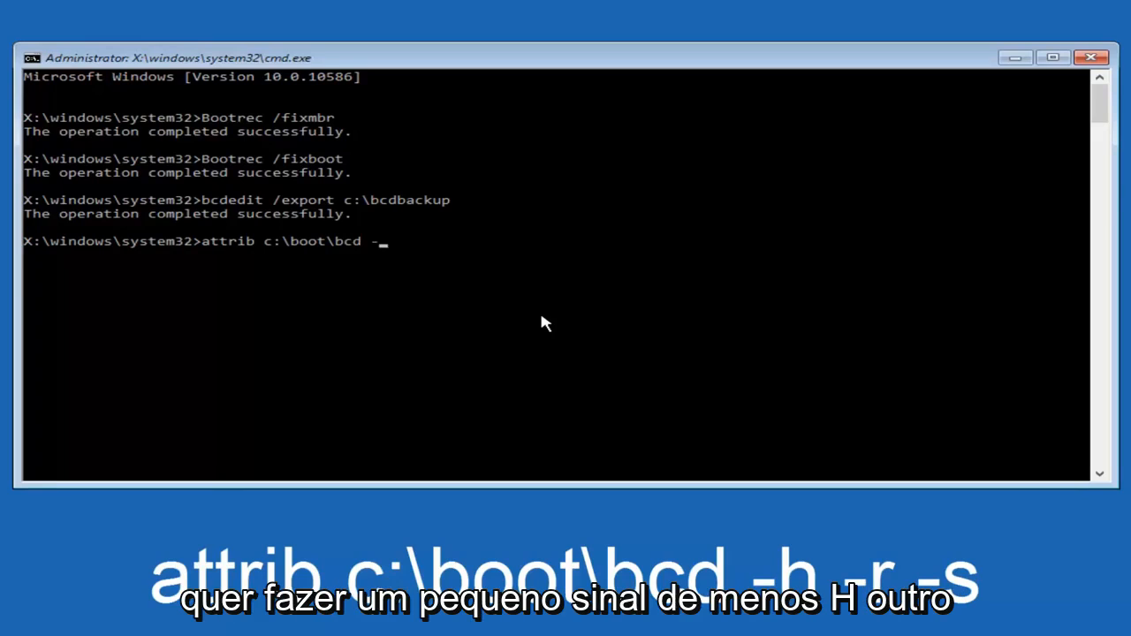
text(h)
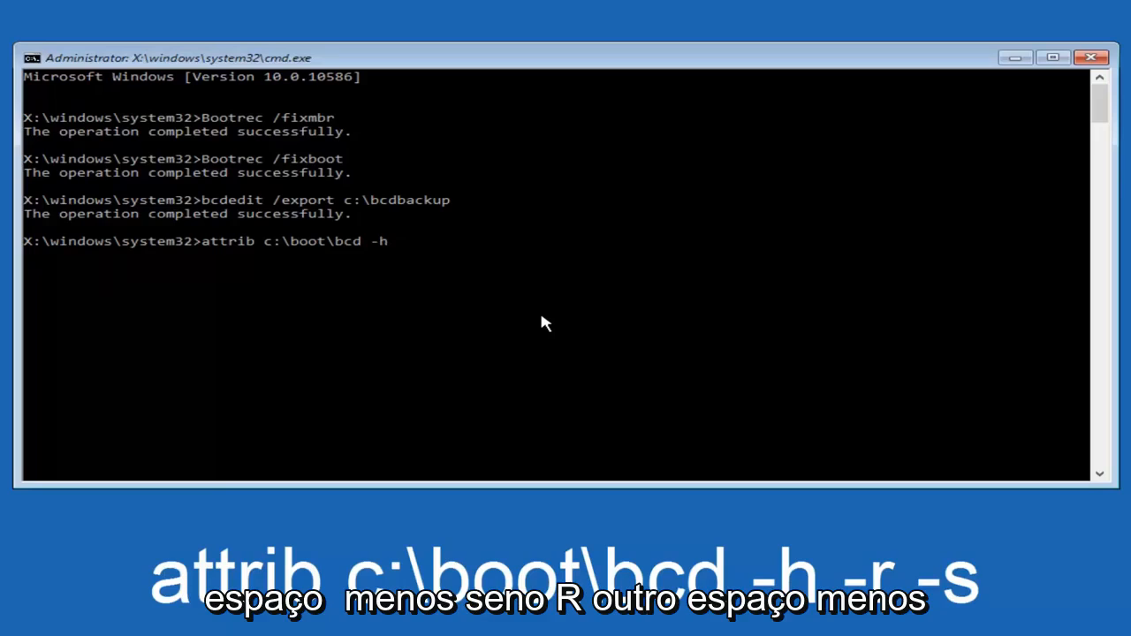
text(-r)
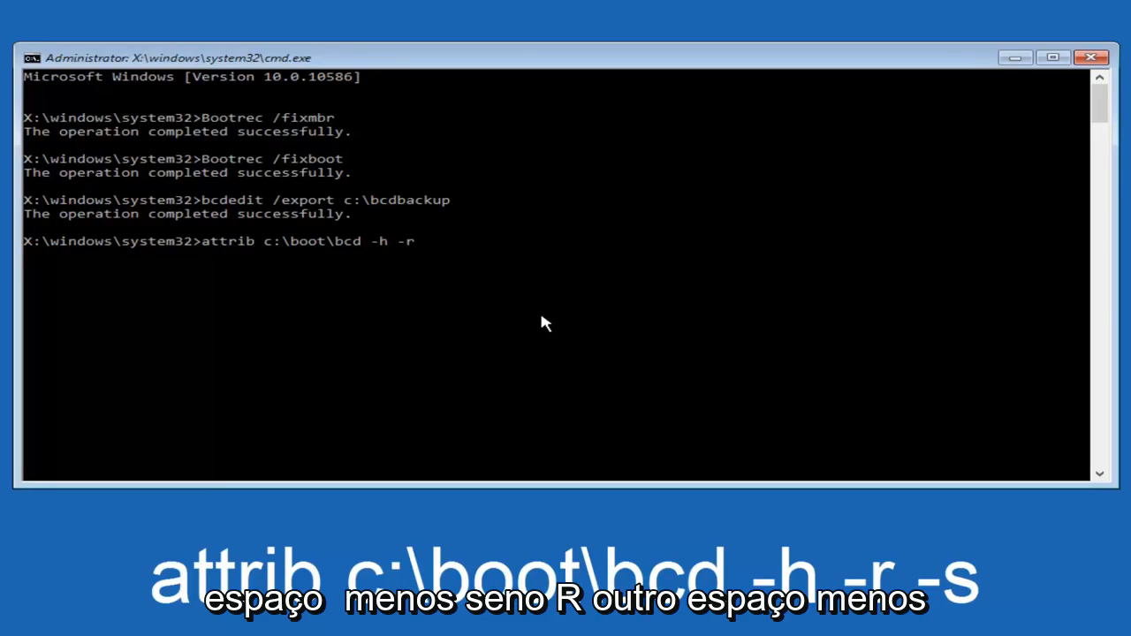
text(-s)
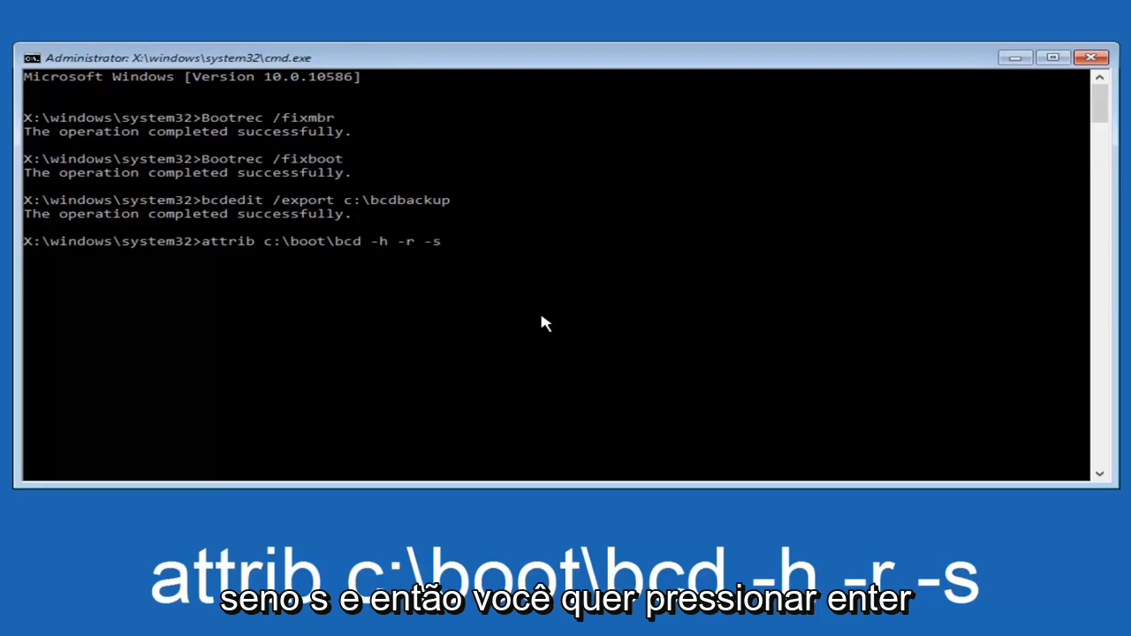
key(enter)
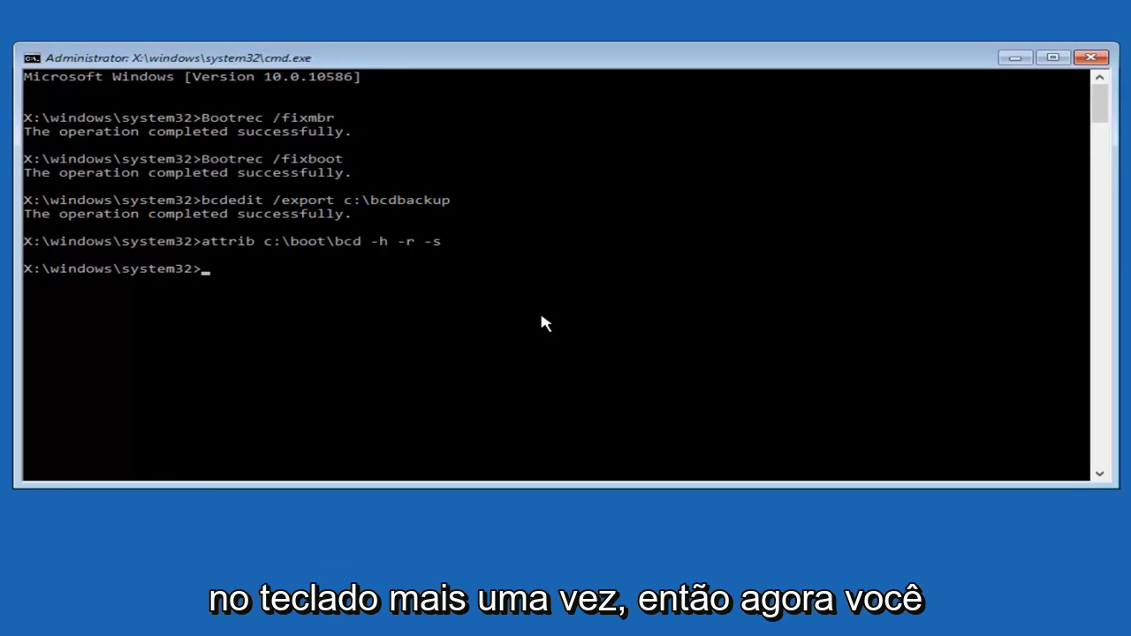
Run ren c:\boot\bcd bcd.old to rename the boot configuration file
text(ren)
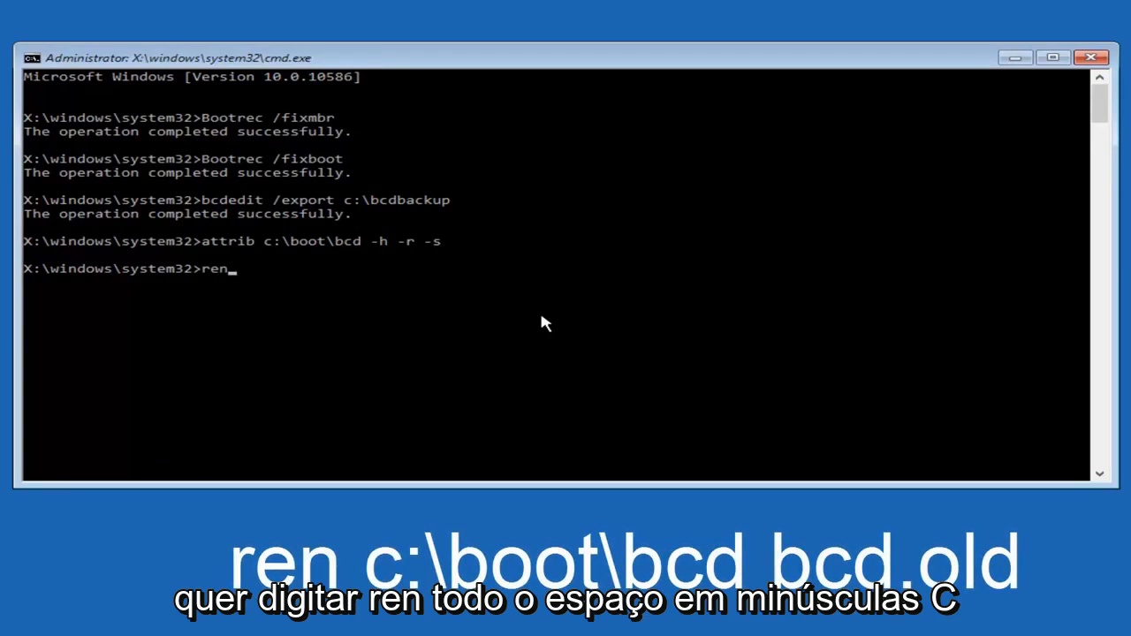
text(" ")
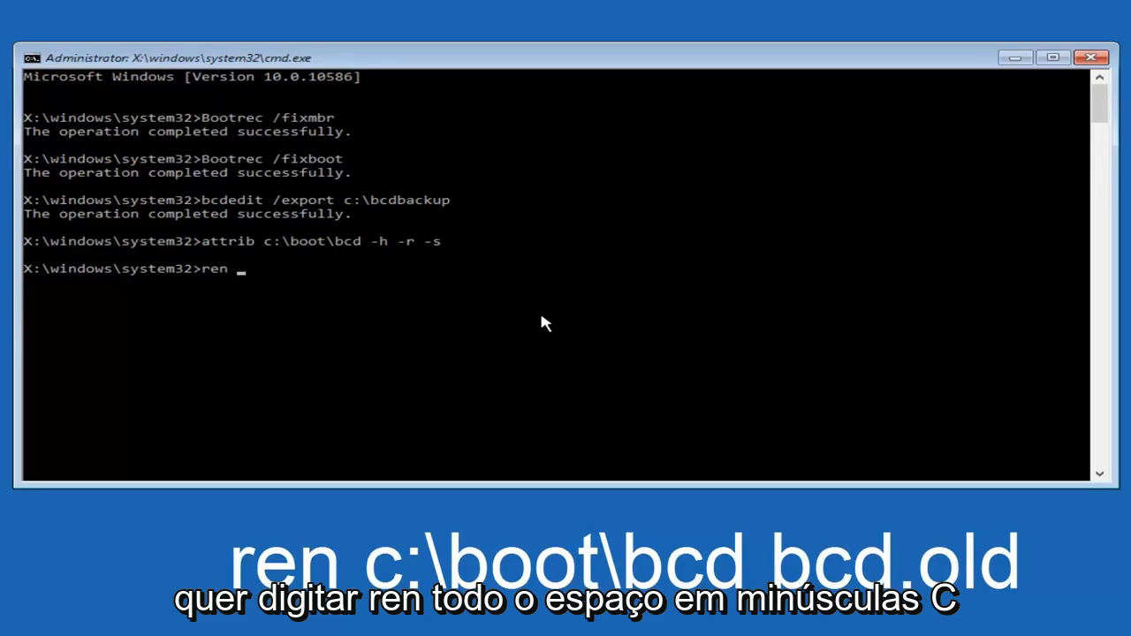
text(c)
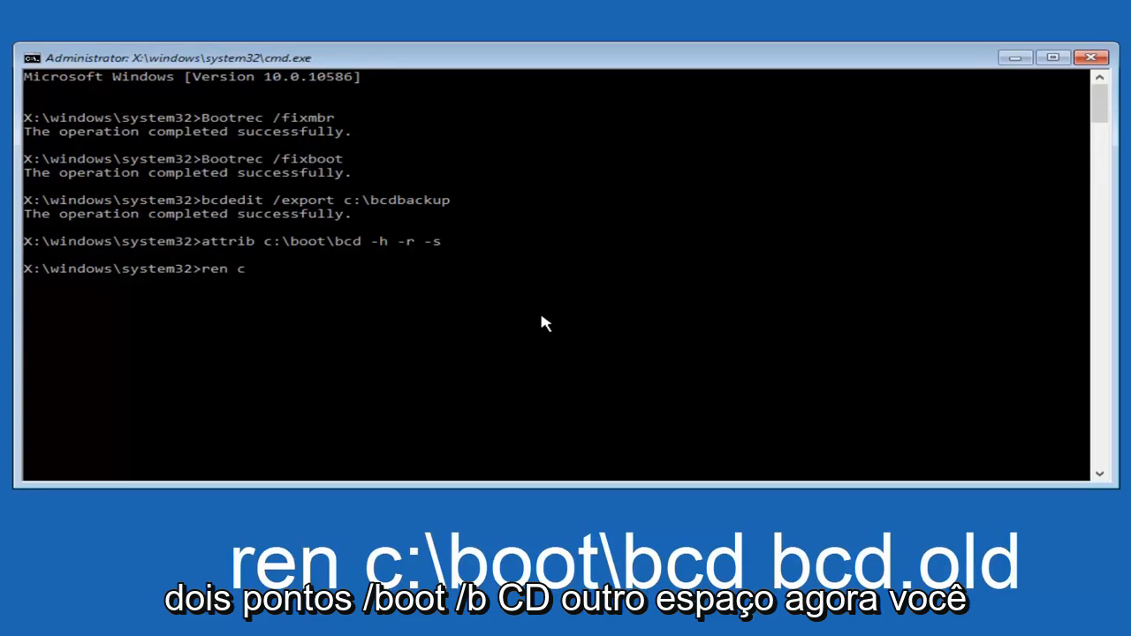
text(:)
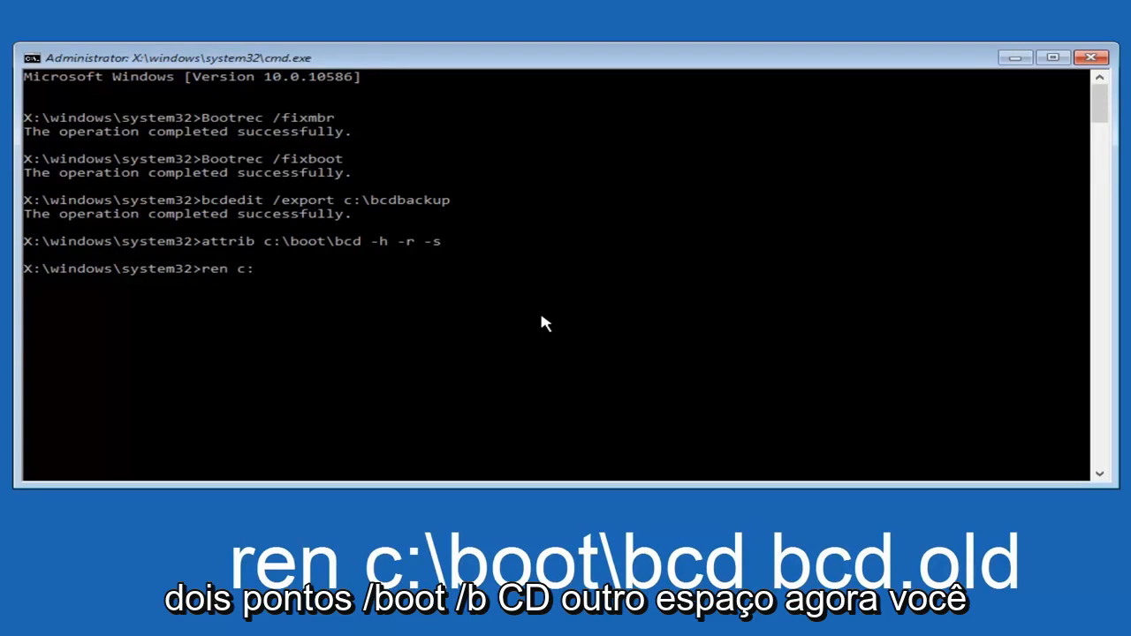
text(\boot\)
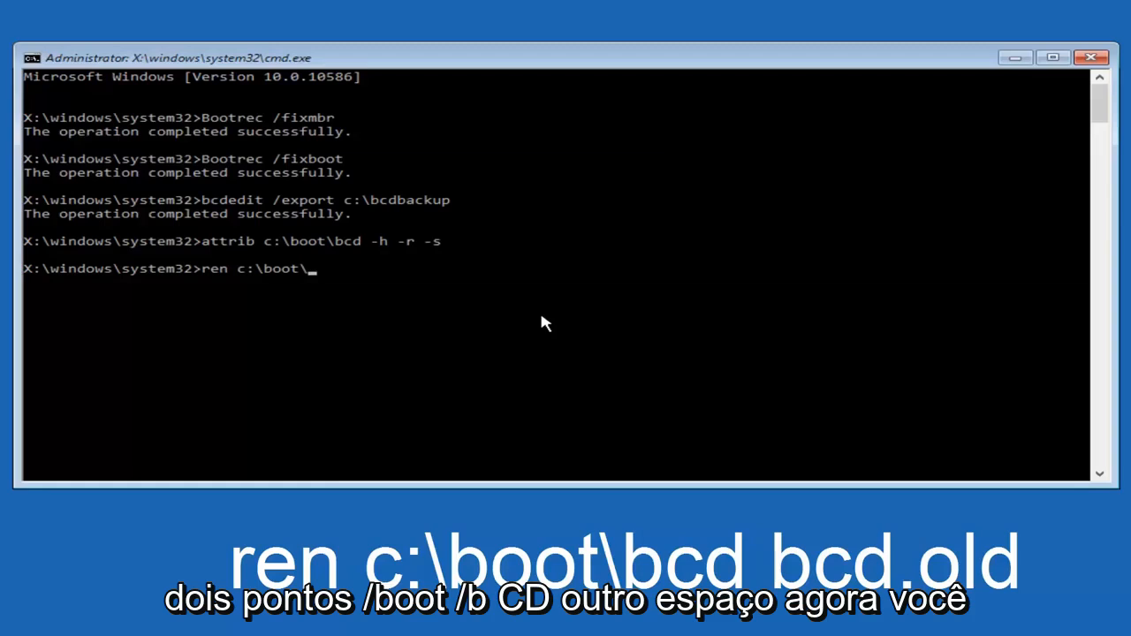
text(bcd)
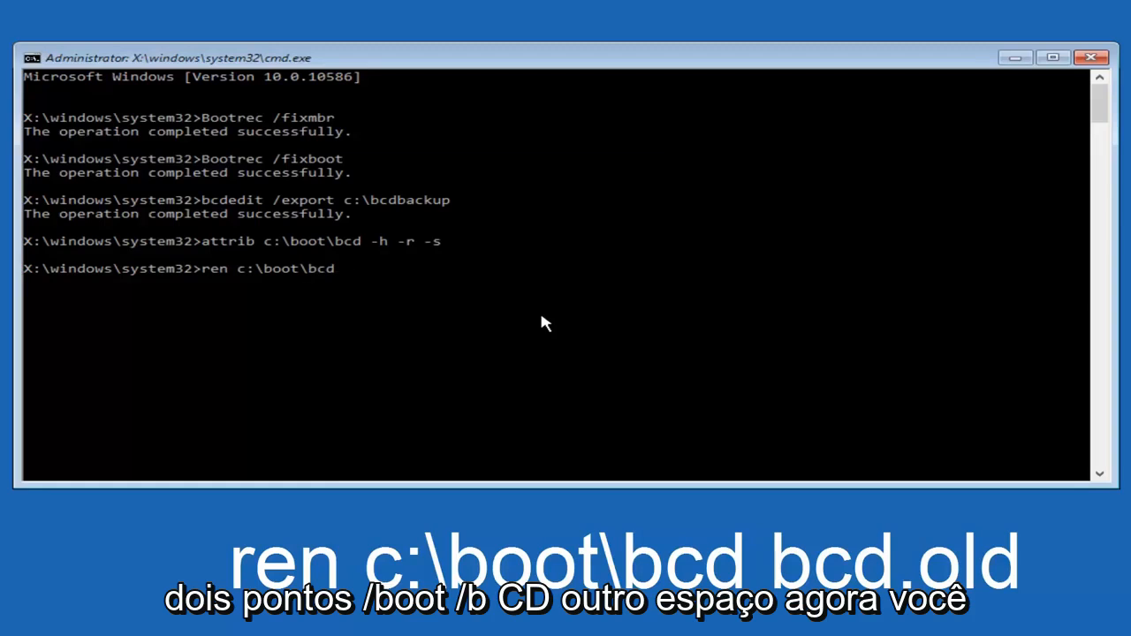
text(bcd.old)
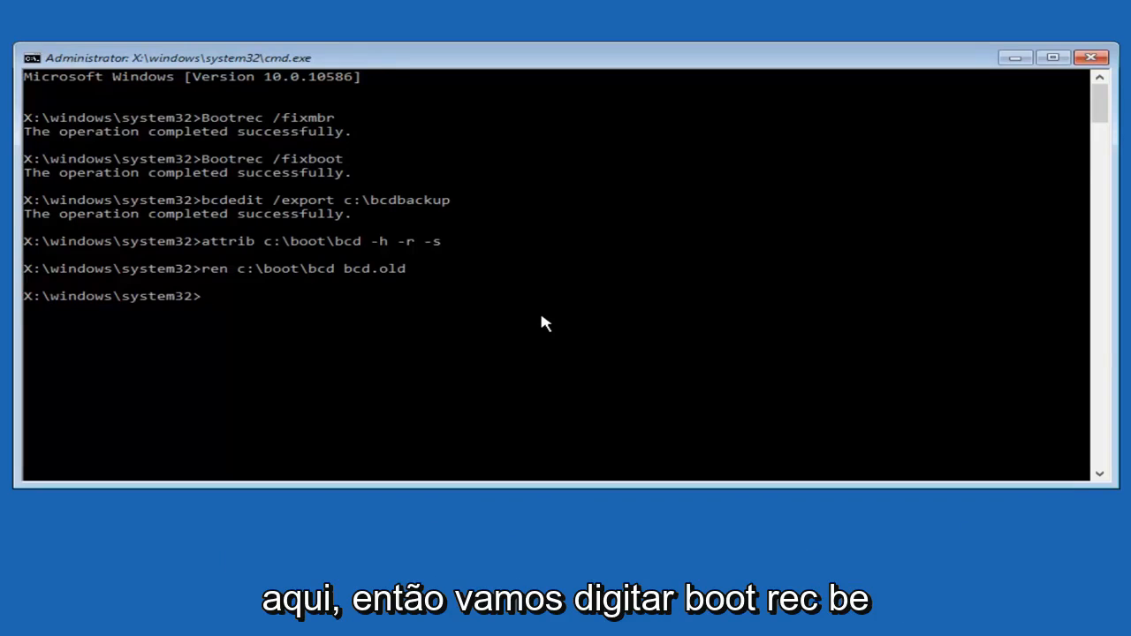
Run bootrec /rebuildbcd to scan for Windows installations
text(b)
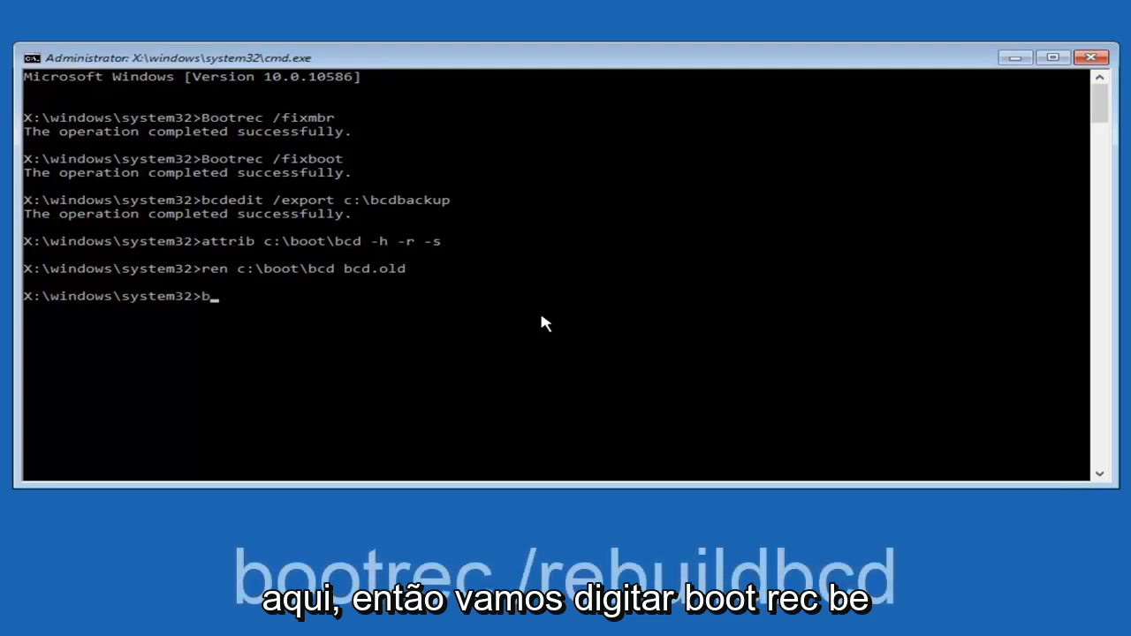
text(ootr)
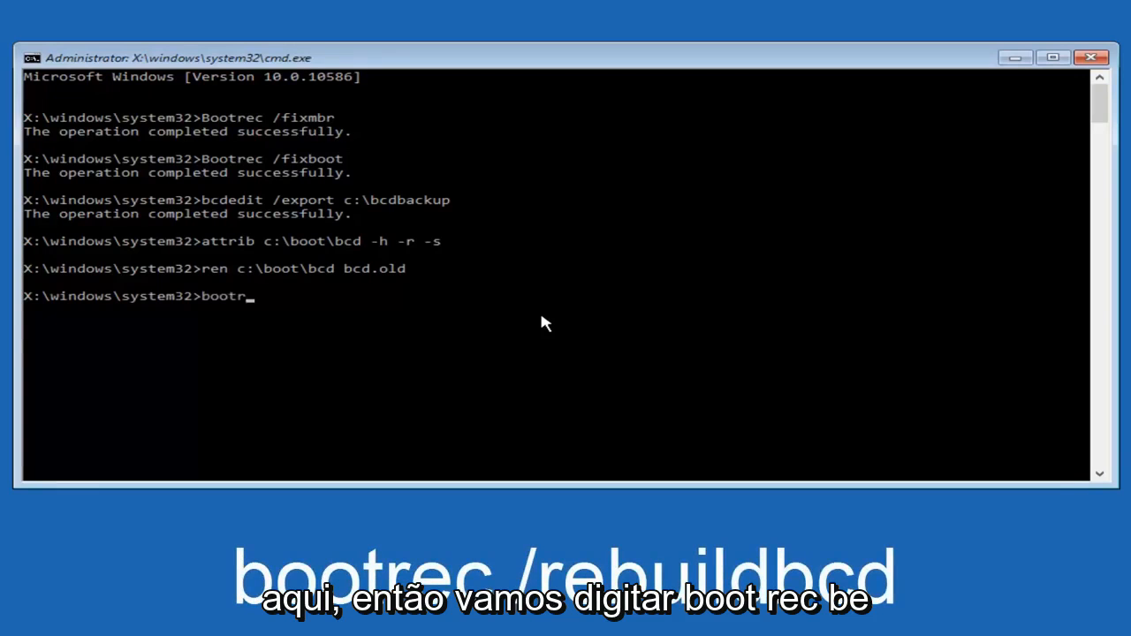
text(ec)
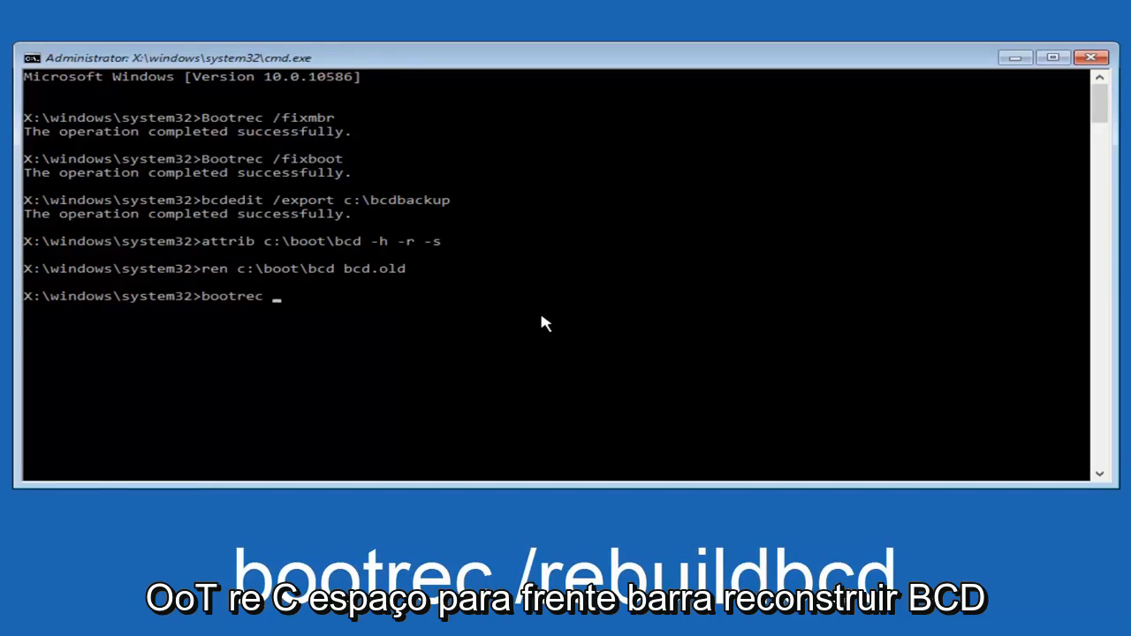
text(/)
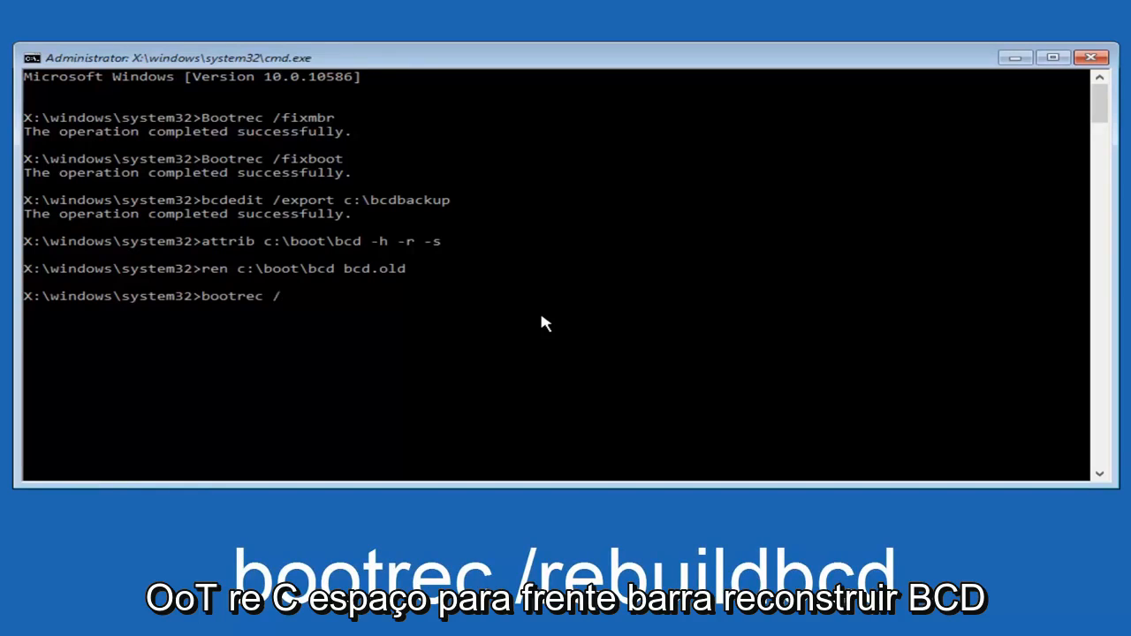
text(reb)
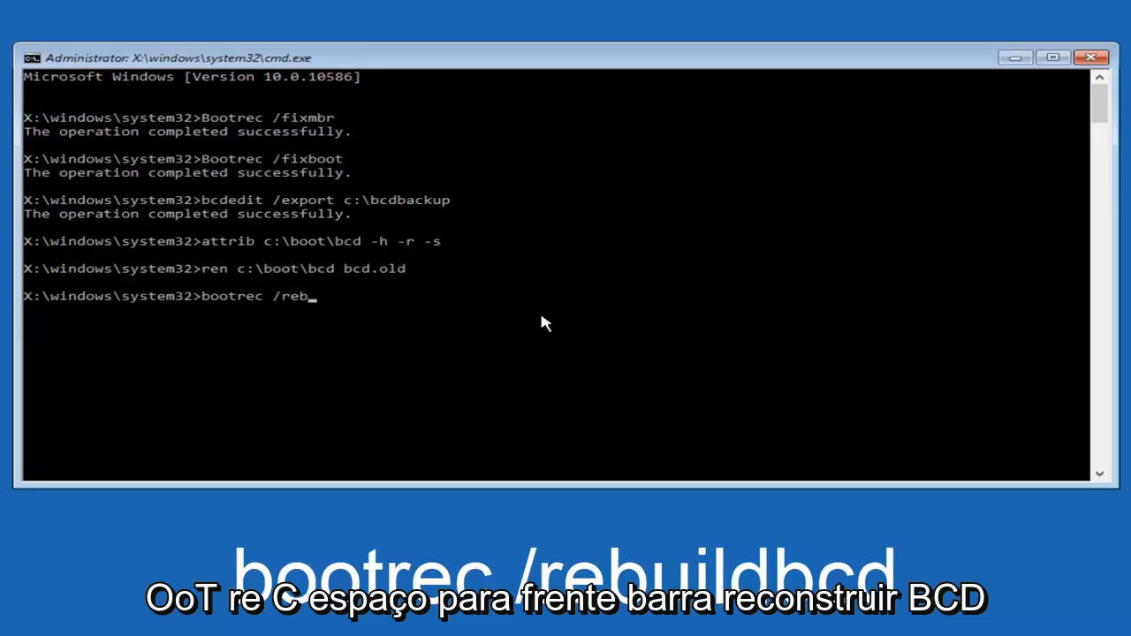
text(uil)
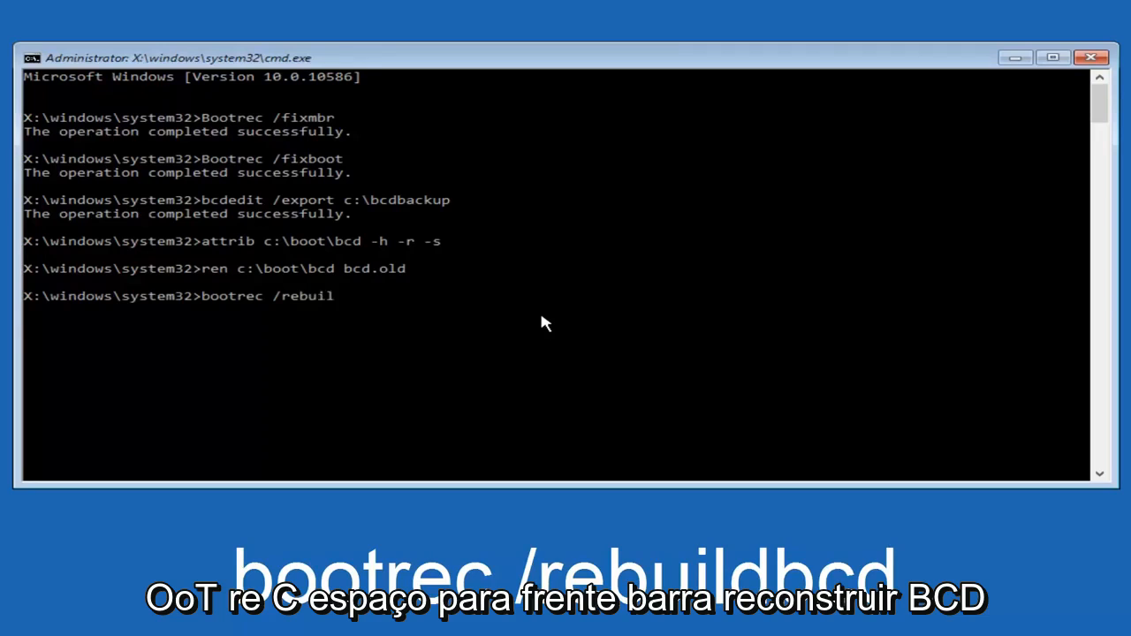
text(dbcd)
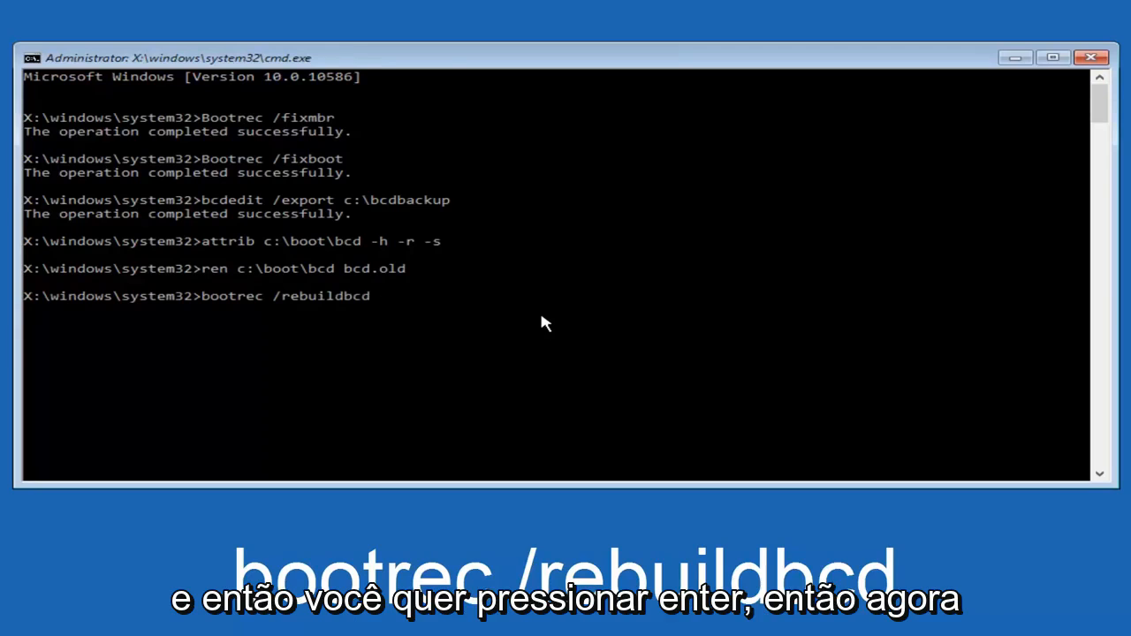
key(enter)
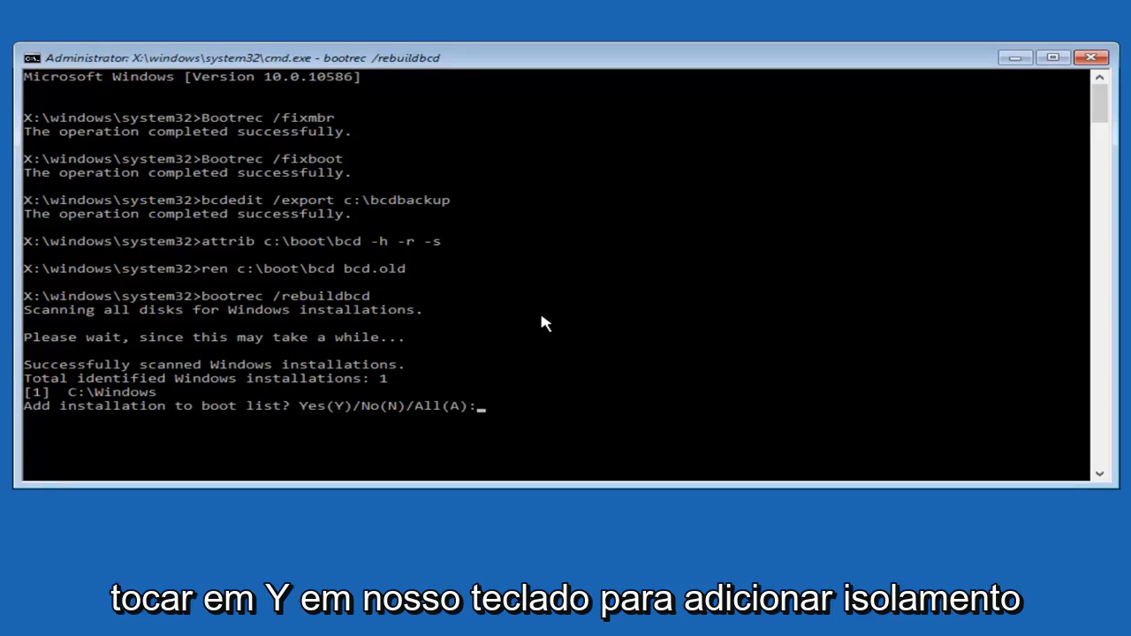
Answer Y to add the found Windows installation to the boot list
text(Y)
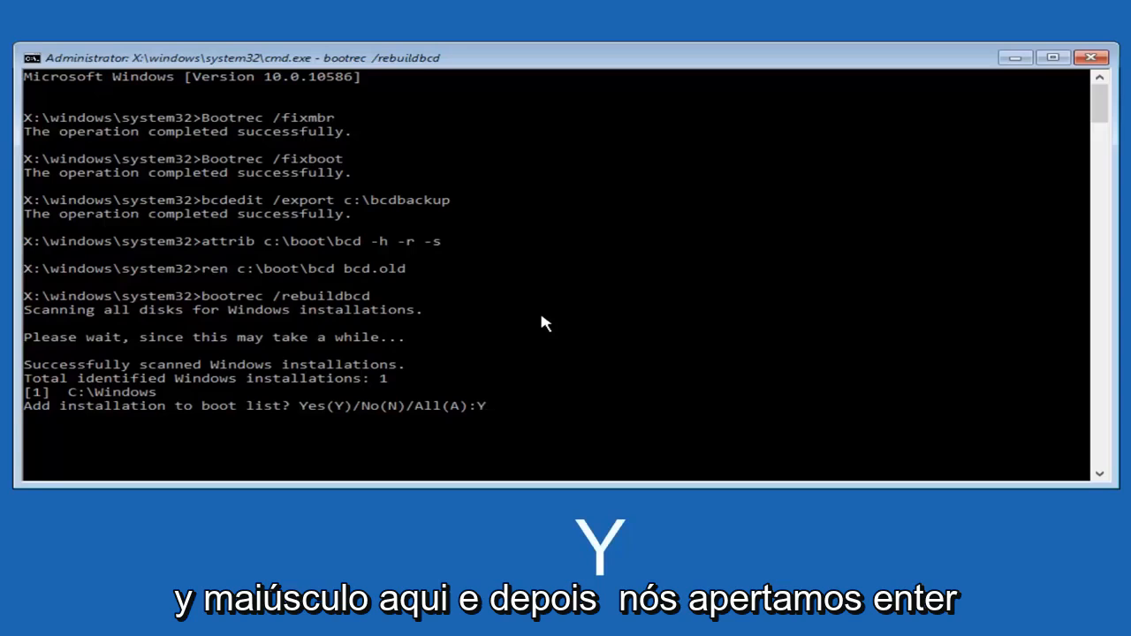
key(enter)
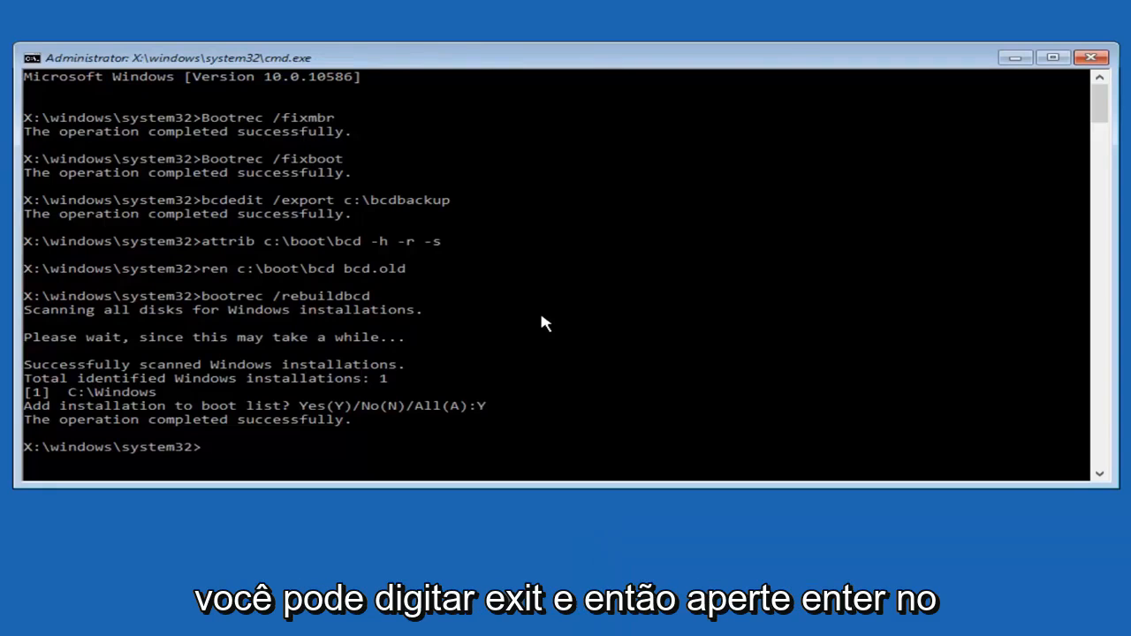
Enter 'exit' to close Command Prompt and reach the Choose an option screen
text(exit)
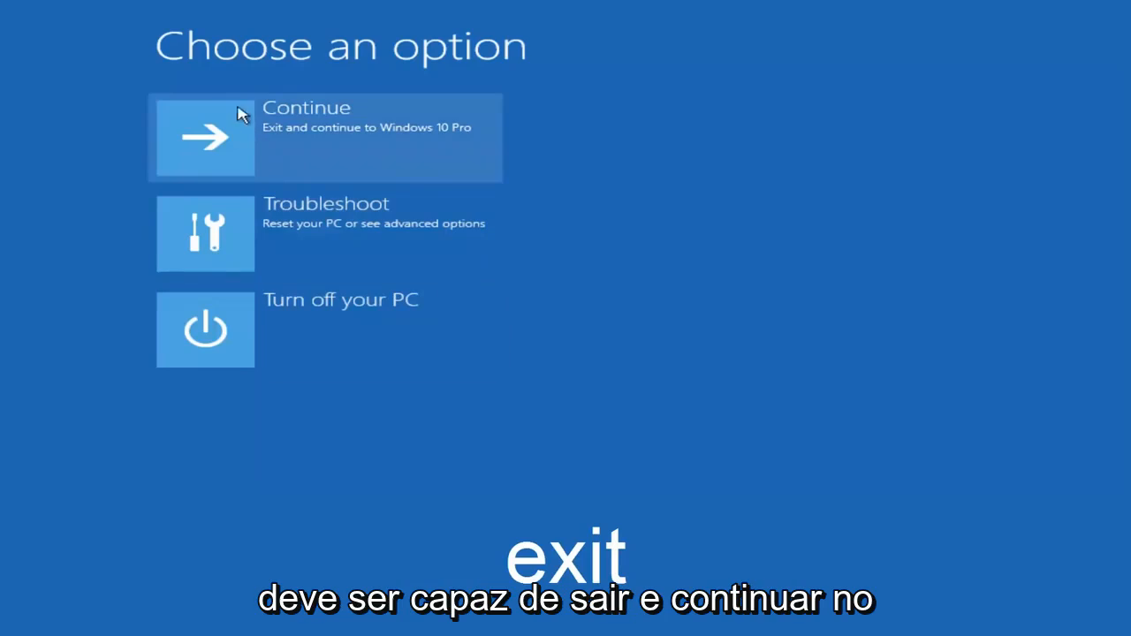
mouse_move(380, 127)
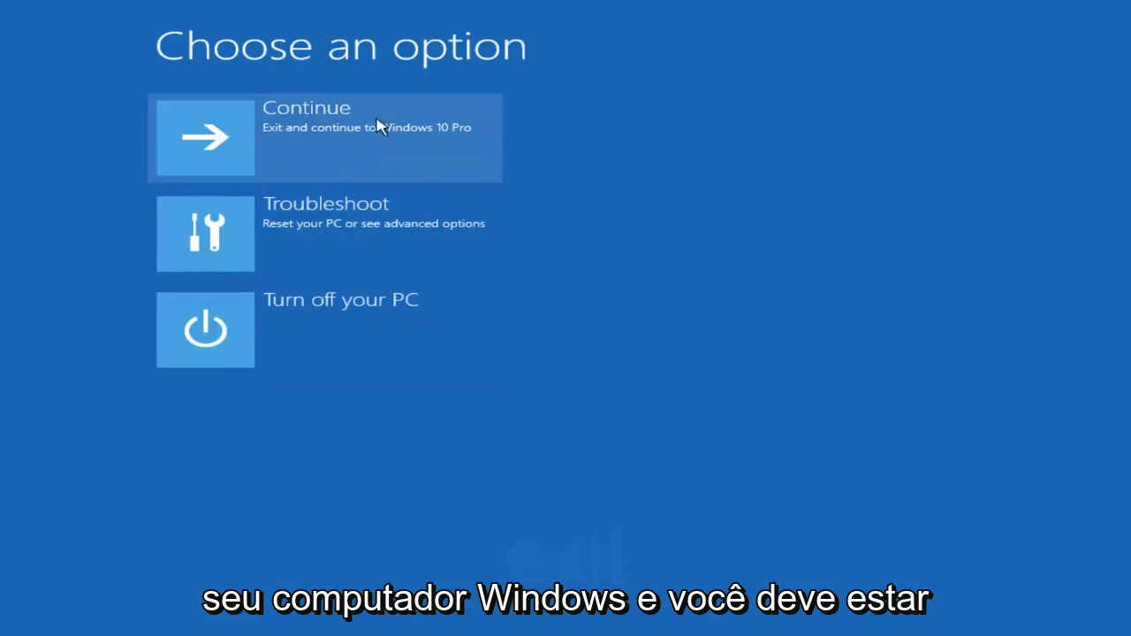
mouse_move(309, 148)
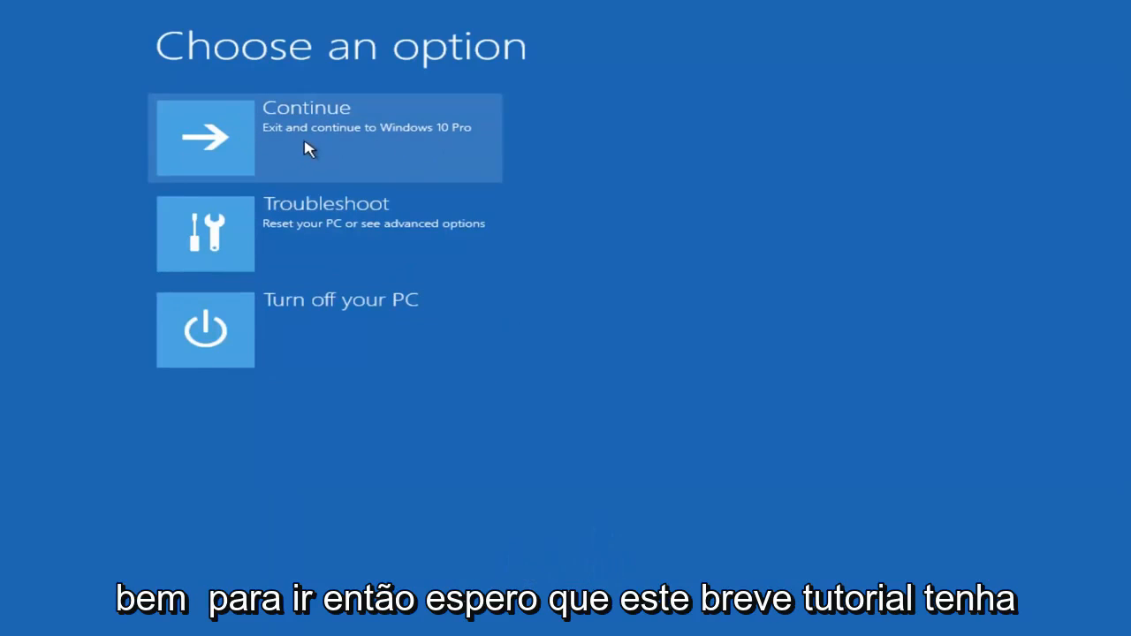
mouse_move(314, 151)
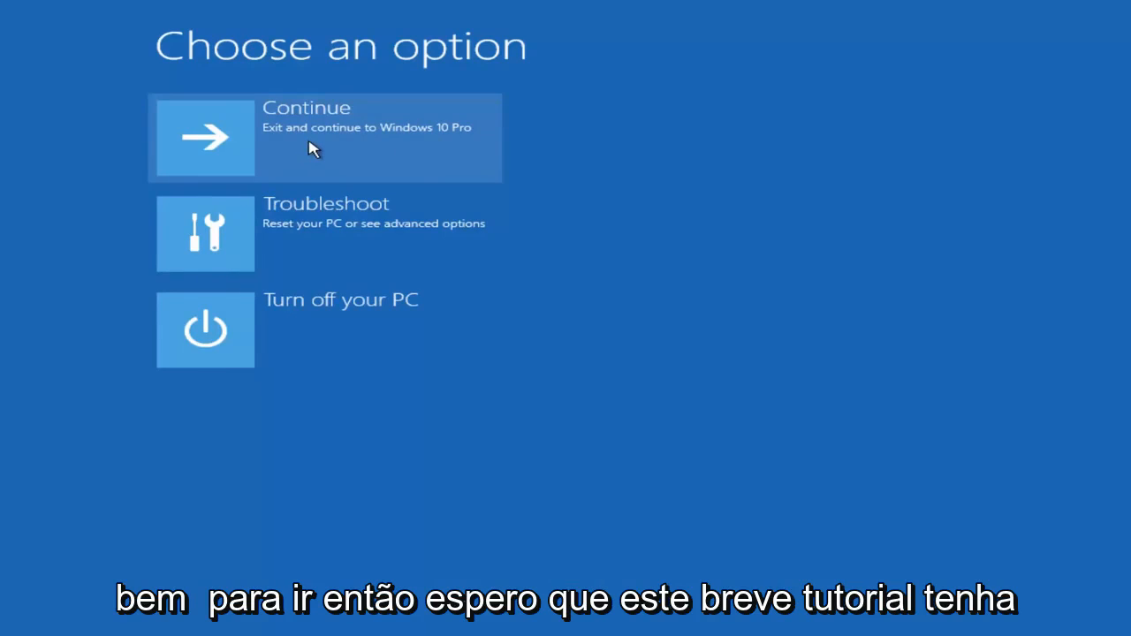